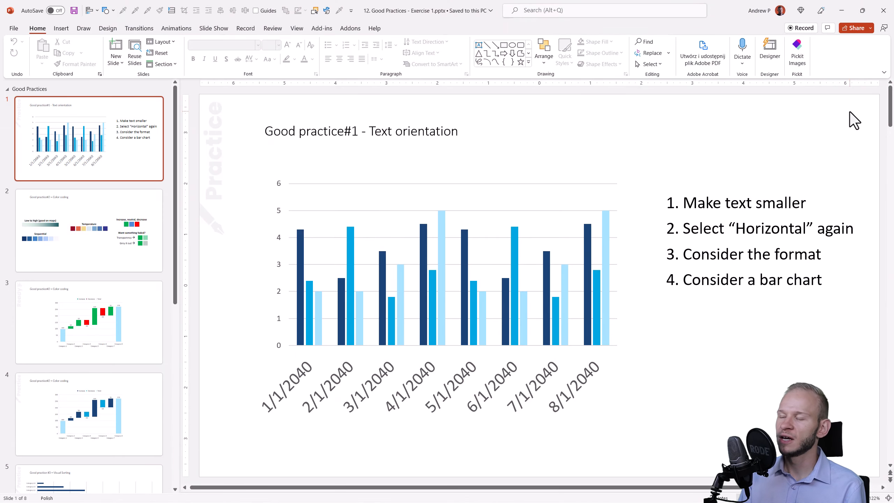
mouse_move(532, 239)
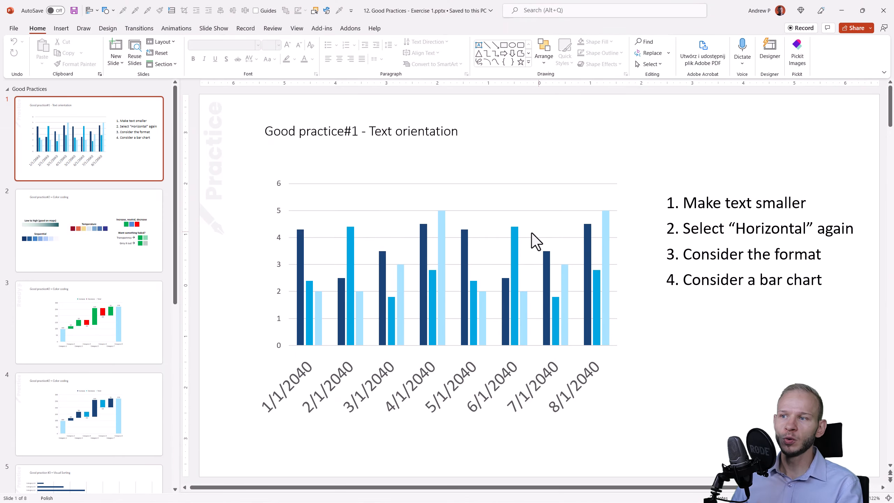
mouse_move(574, 404)
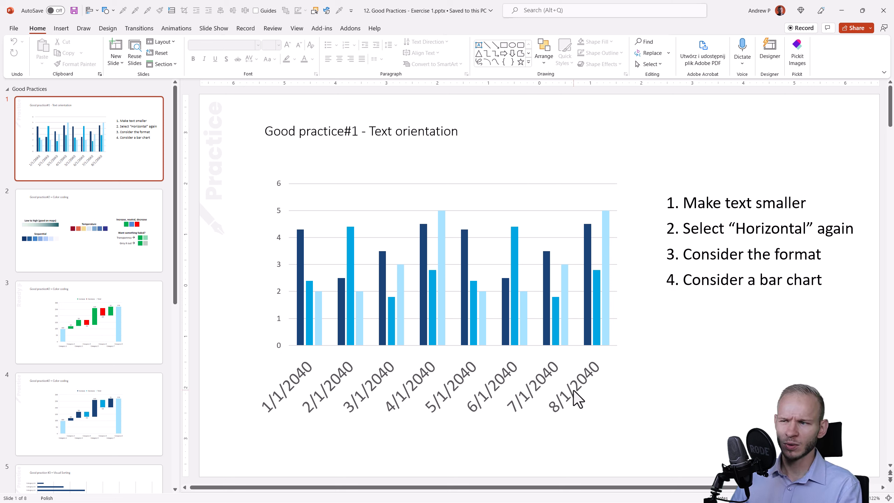
Step: Select the column chart's tilted date axis labels for reformatting
left_click(452, 390)
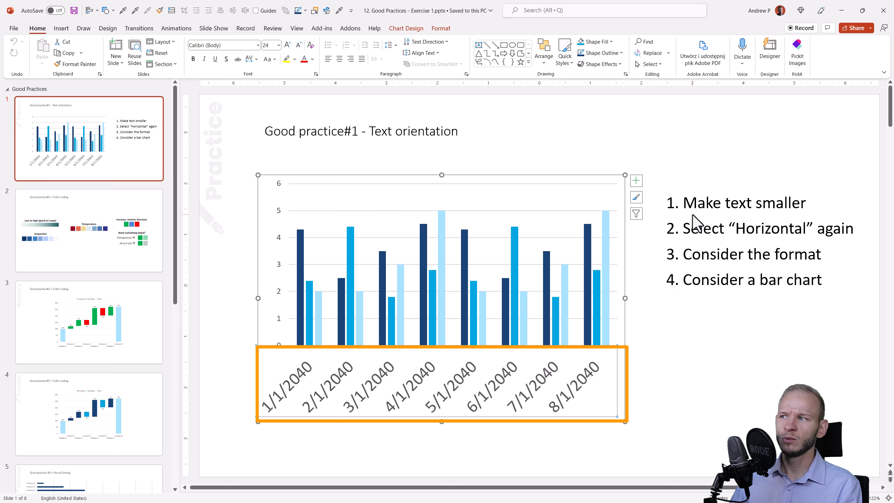
Step: Shrink the date axis labels from 24 pt to 18 pt using the font size controls
left_click(374, 391)
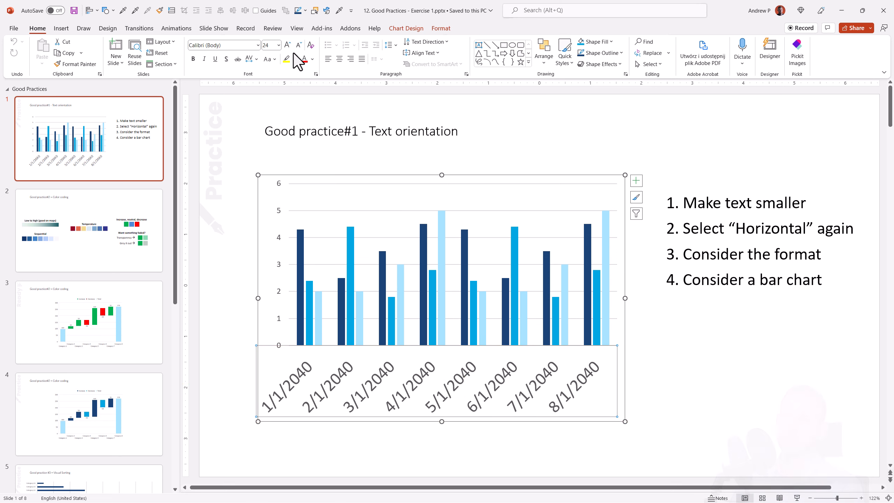
left_click(297, 45)
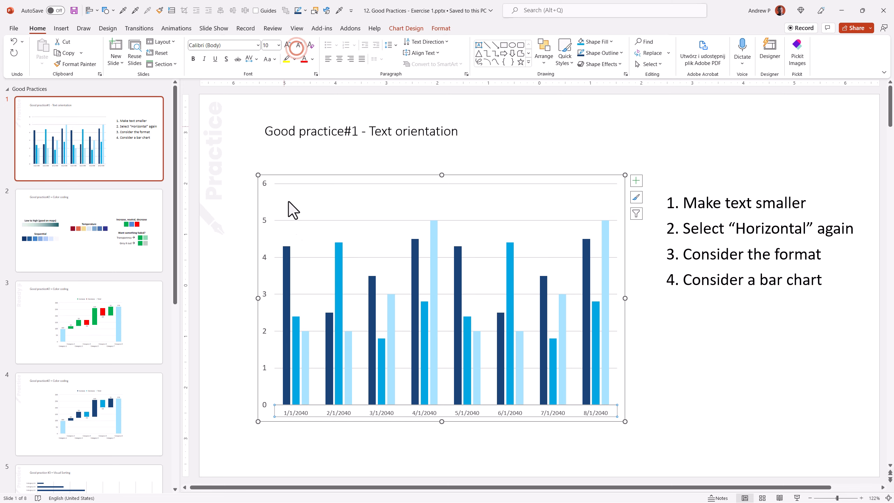
left_click(287, 45)
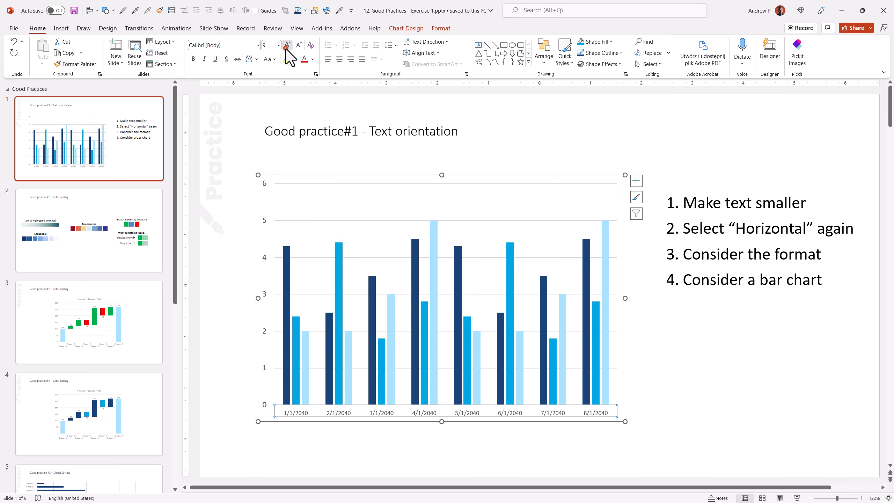
left_click(287, 45)
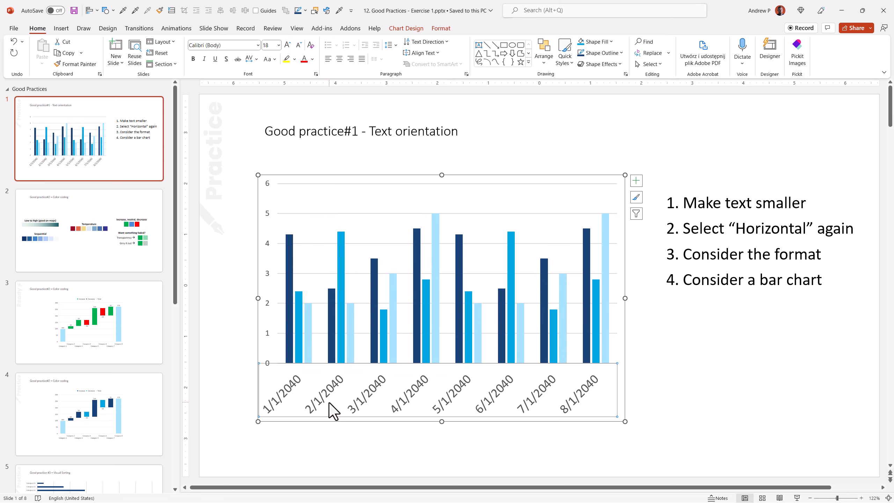
mouse_move(695, 206)
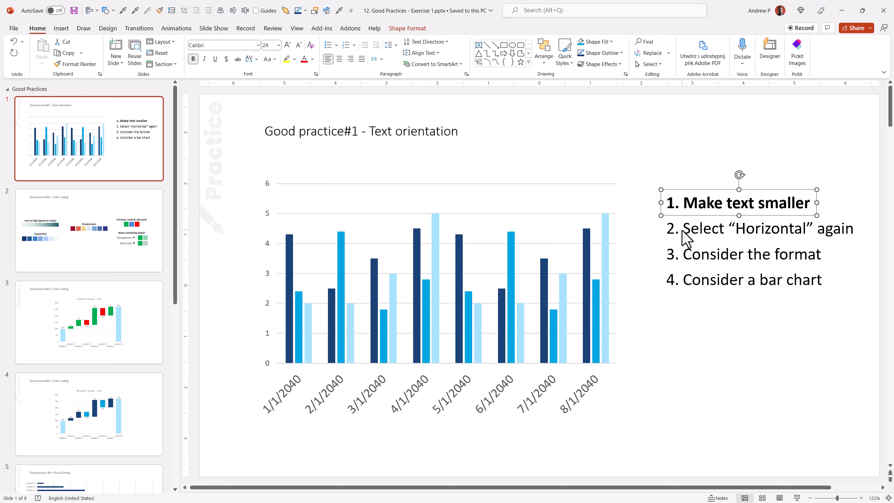
Step: Bold the second tip and bring up Format Axis alignment settings for the date axis
triple_click(760, 229)
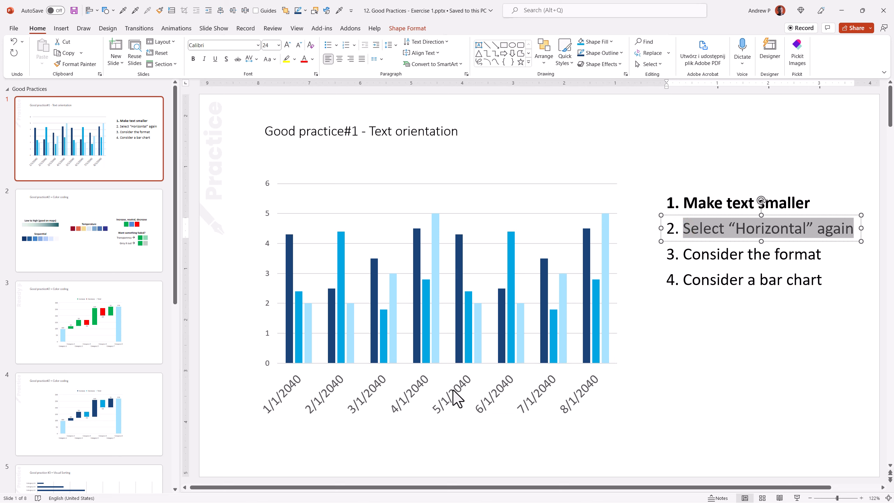
right_click(456, 403)
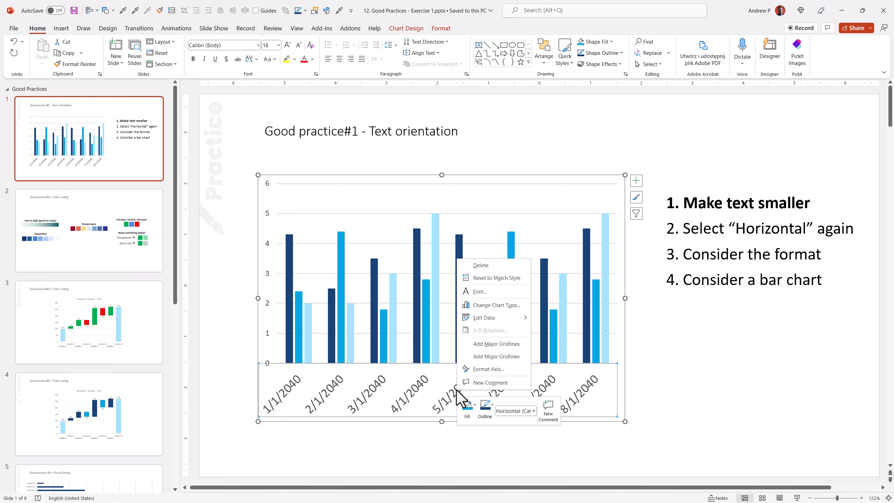
left_click(489, 369)
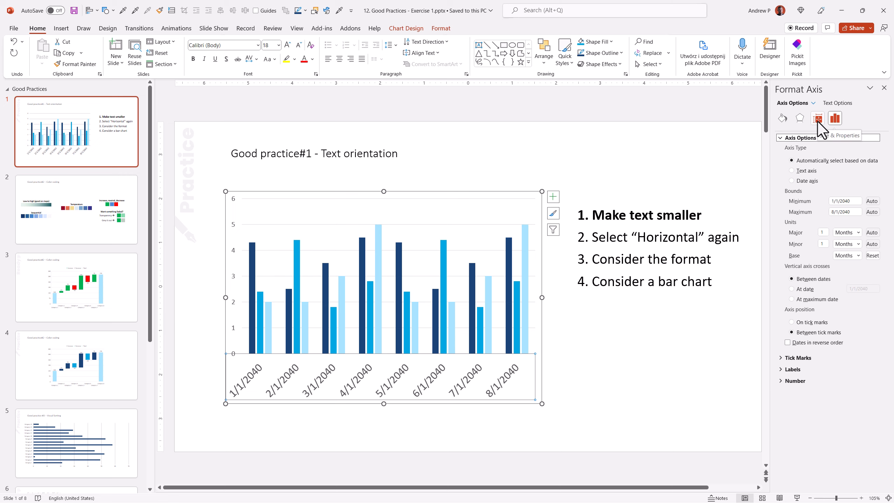
left_click(817, 118)
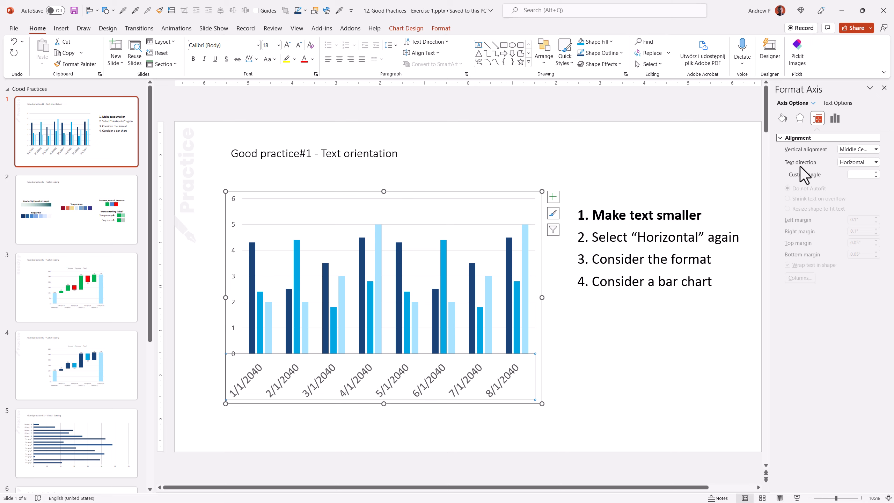
mouse_move(751, 255)
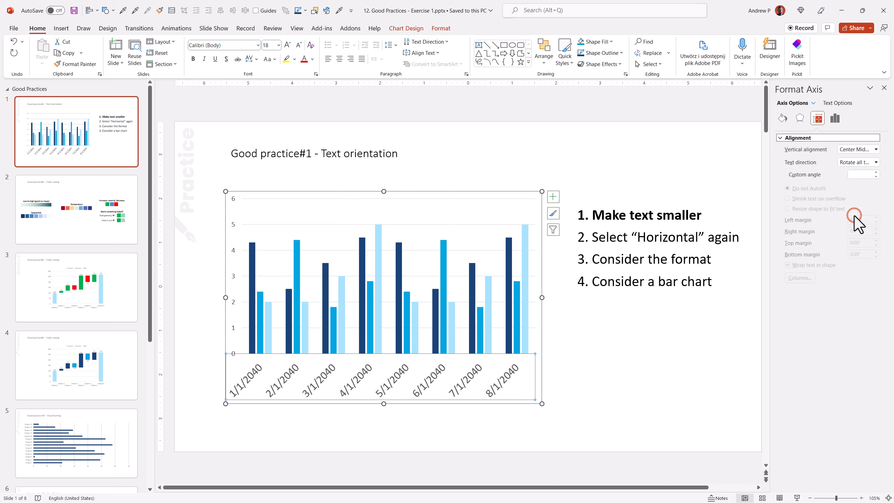
Step: Set the axis label text direction to Horizontal so dates read flat
left_click(875, 162)
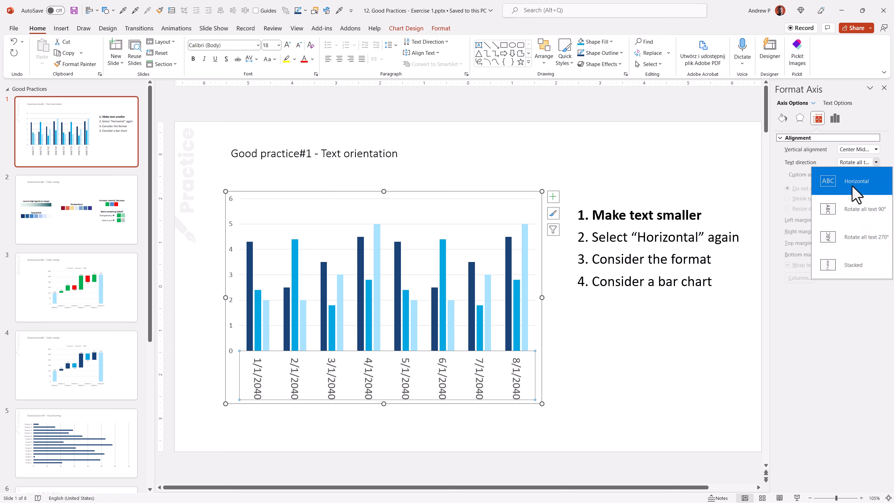
left_click(856, 181)
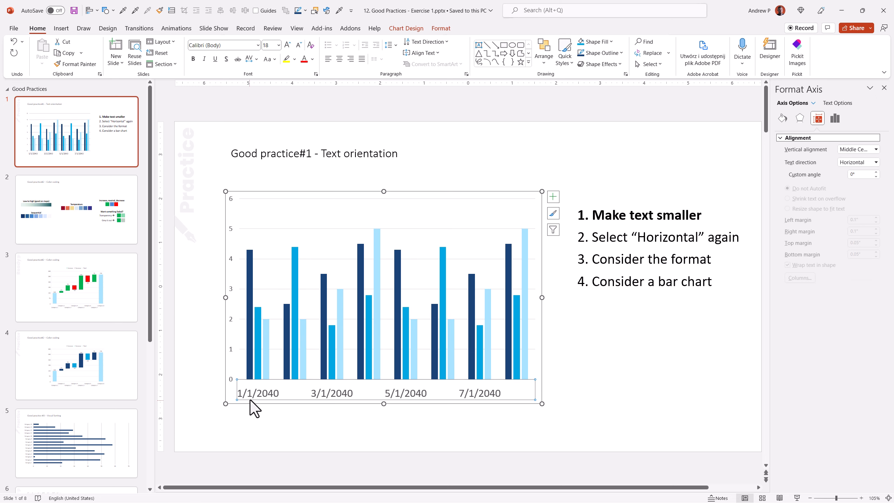
mouse_move(261, 401)
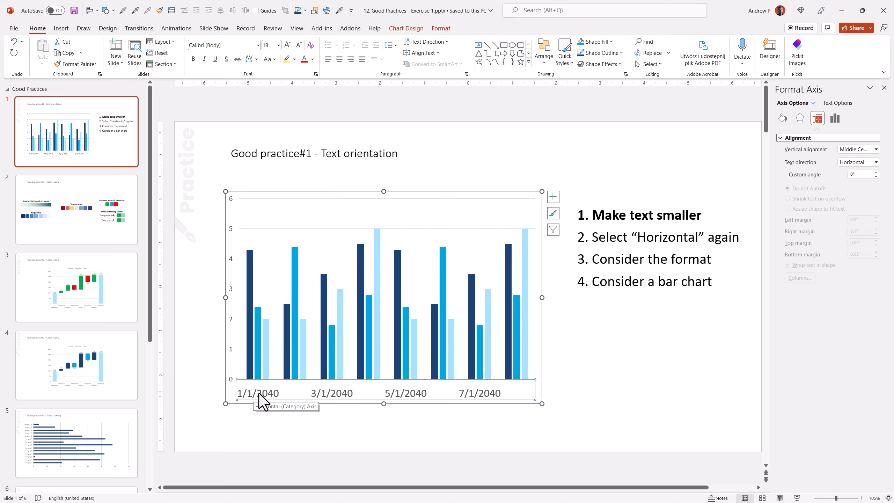
mouse_move(360, 381)
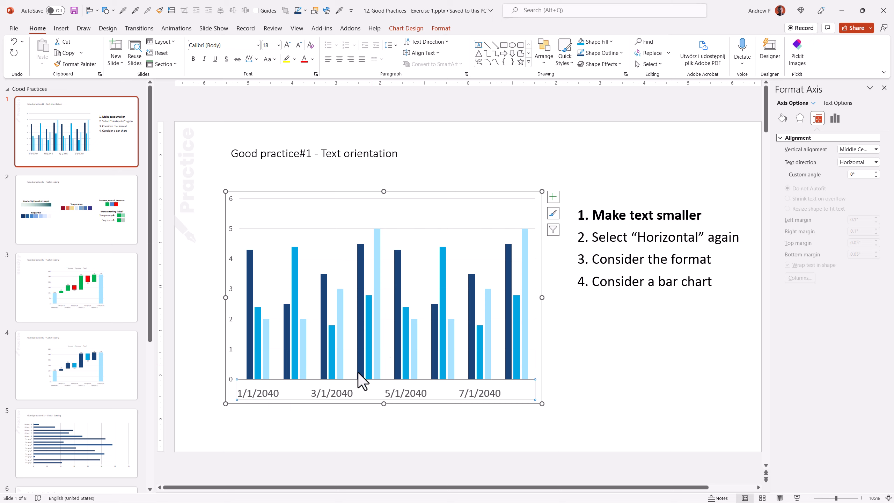
mouse_move(607, 319)
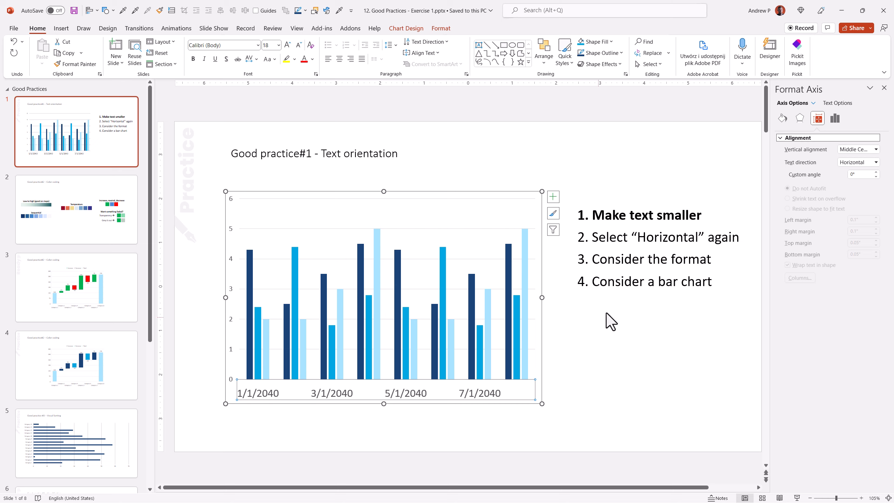
left_click(643, 245)
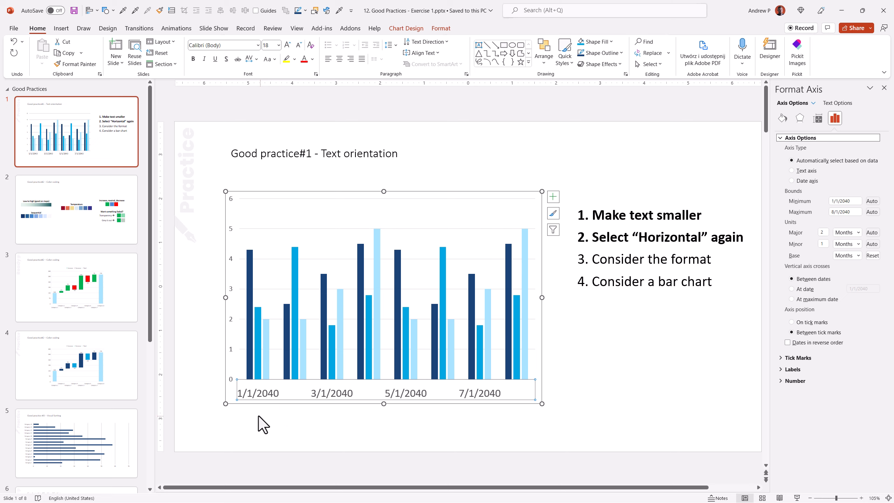
mouse_move(338, 410)
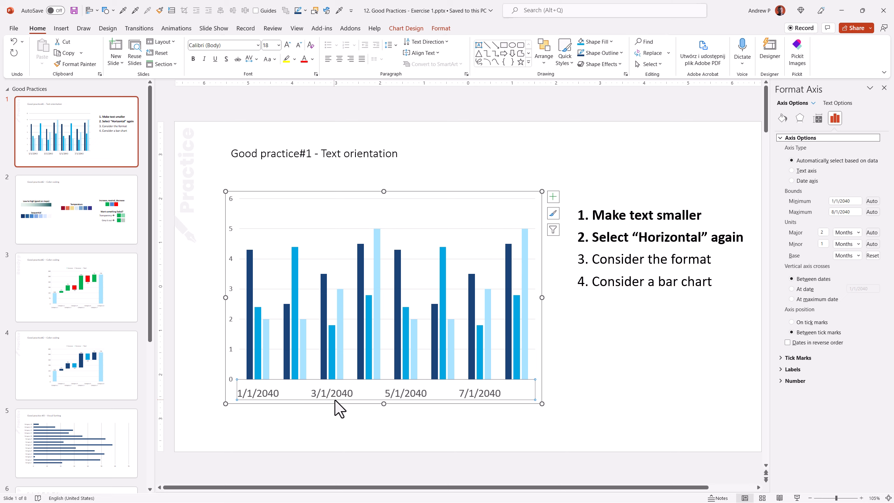
mouse_move(334, 409)
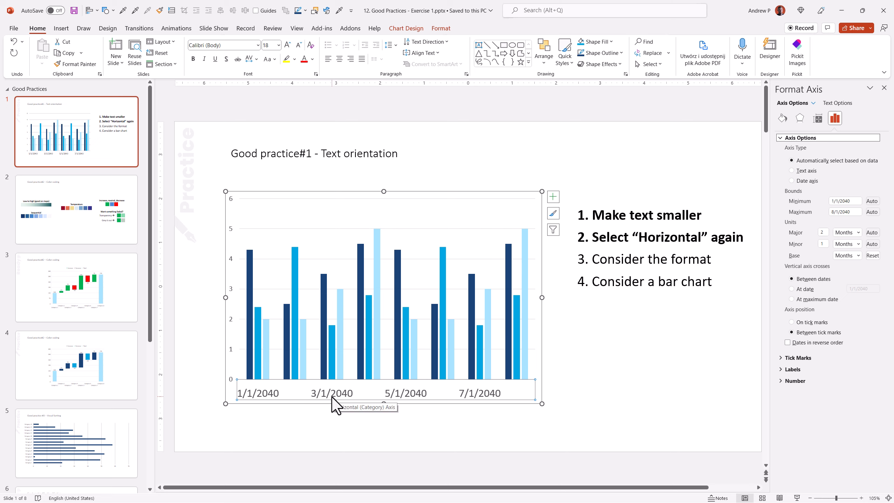
Step: Show the Number format settings for the horizontal date axis
right_click(334, 401)
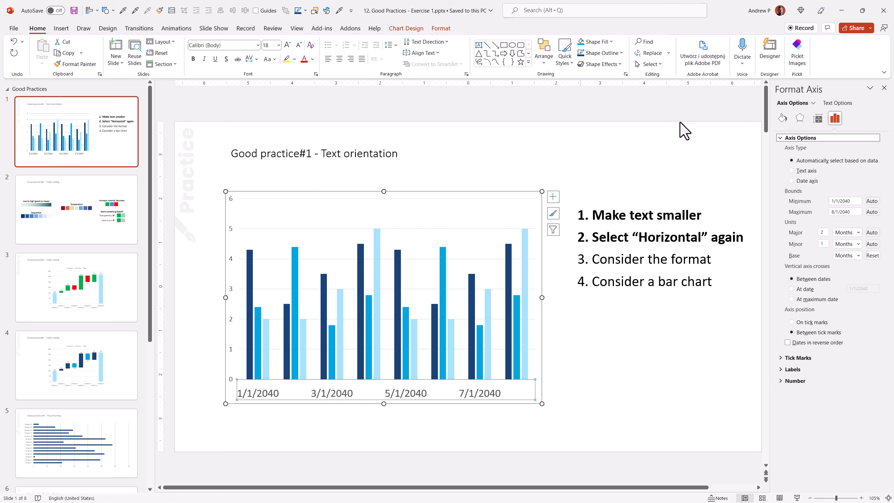
left_click(781, 137)
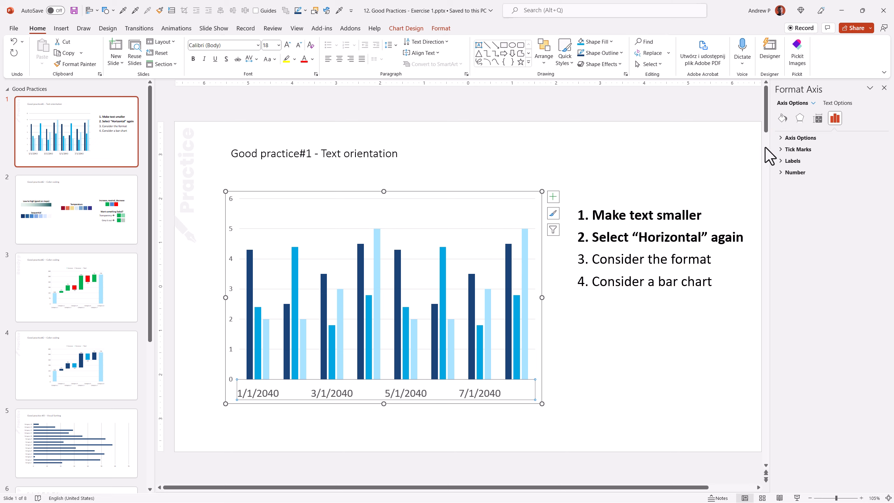
left_click(795, 172)
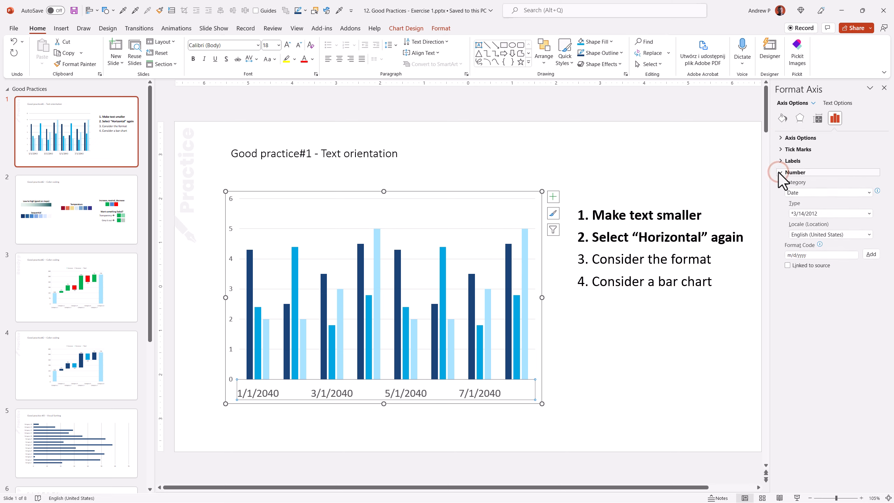
left_click(781, 172)
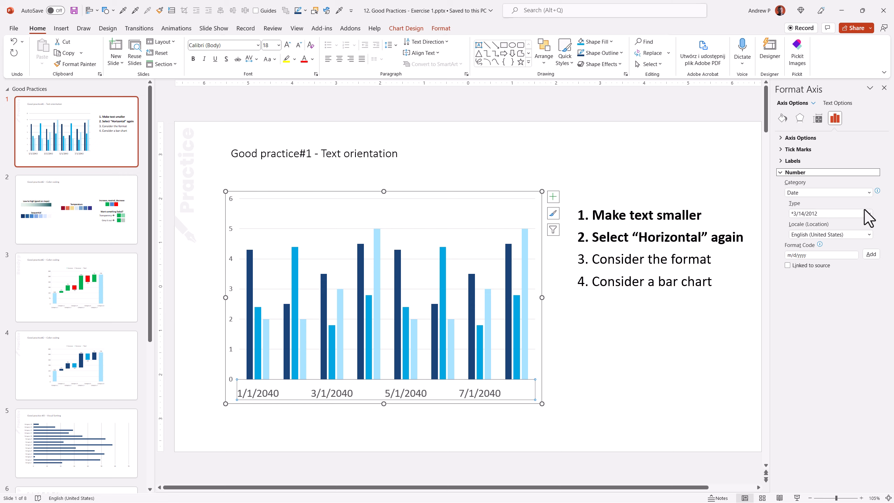
Step: Apply a custom month-only (mmm) format so labels read Jan through Aug
left_click(869, 214)
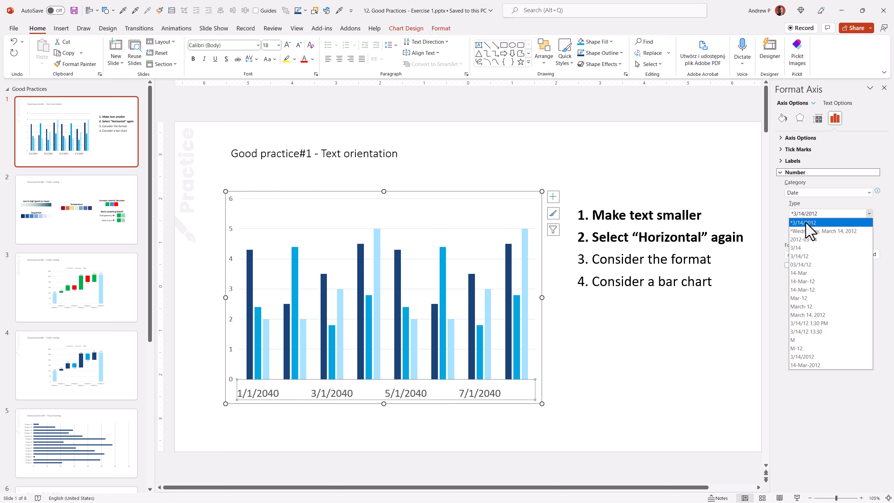
mouse_move(832, 348)
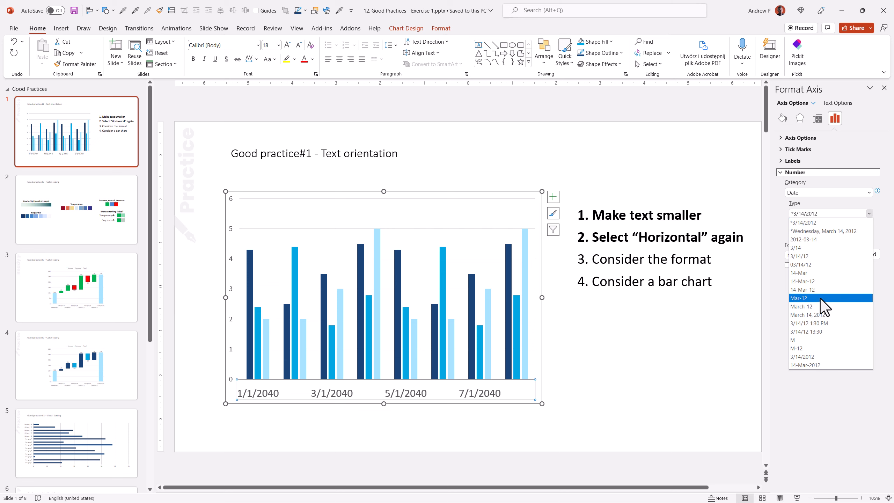
left_click(799, 297)
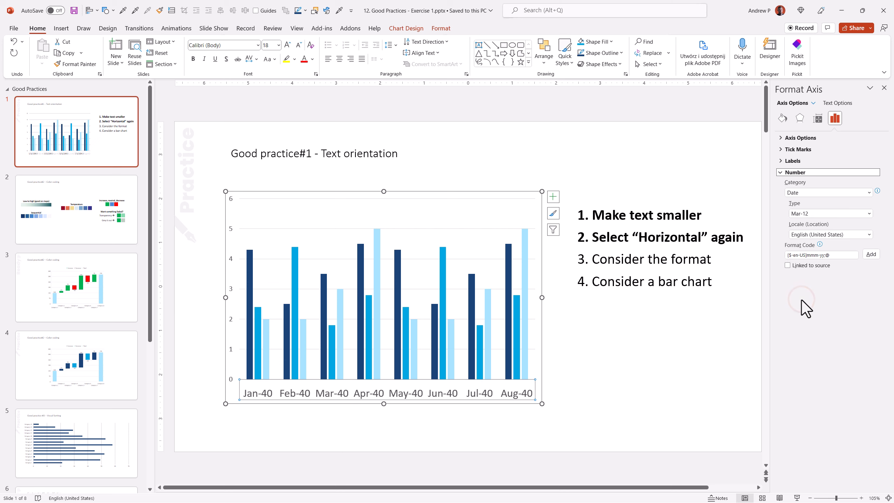
mouse_move(330, 403)
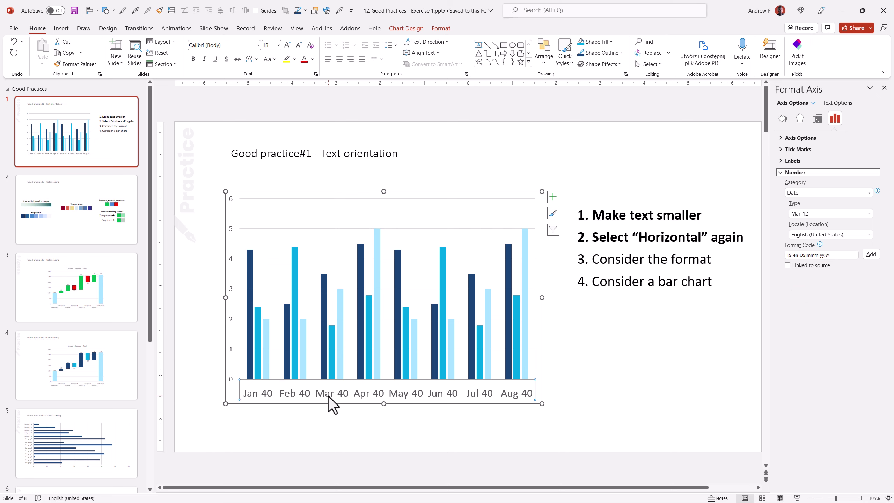
mouse_move(346, 411)
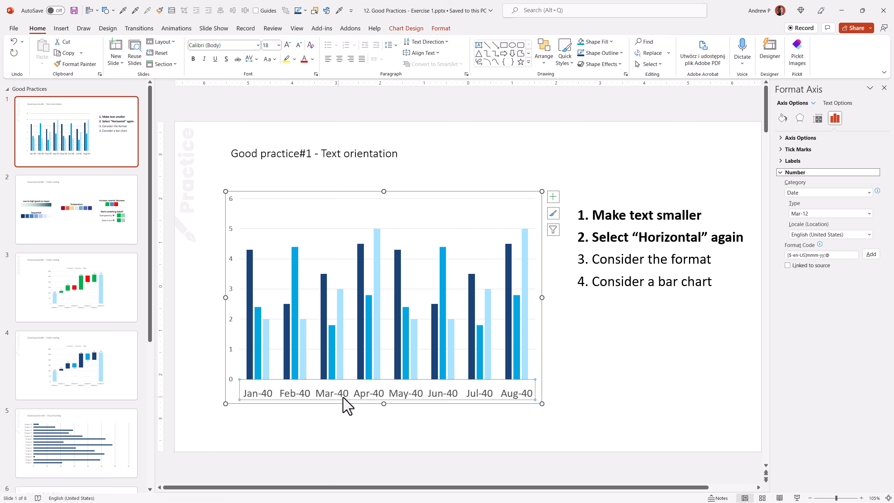
mouse_move(827, 276)
type("m")
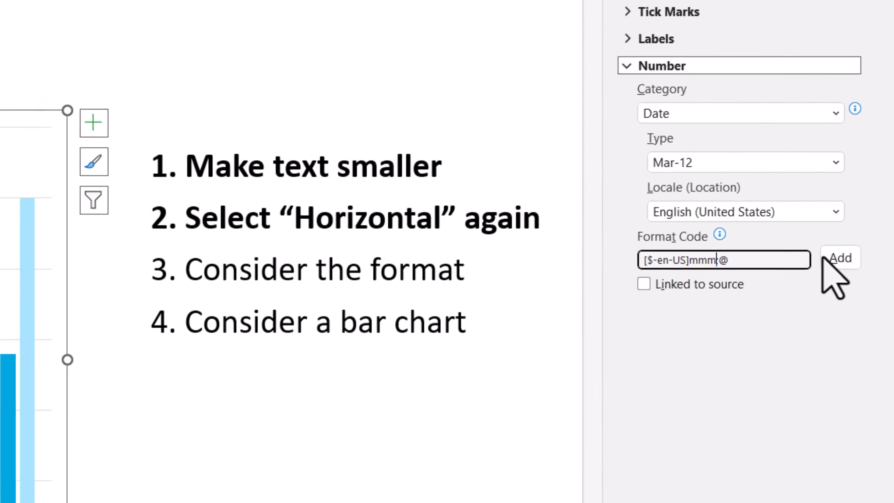
left_click(844, 257)
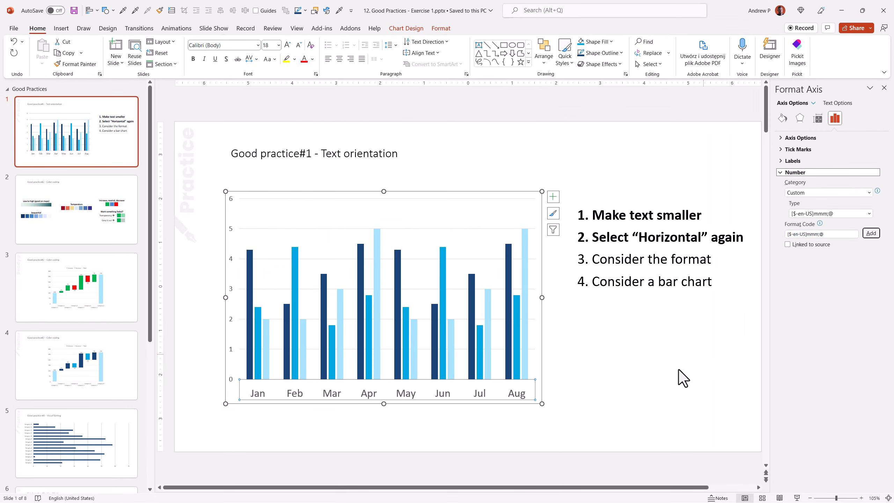
mouse_move(276, 395)
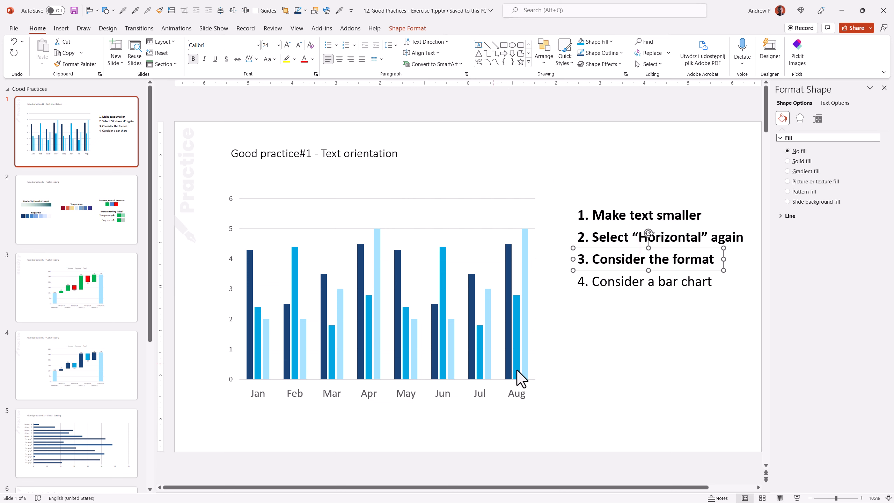
mouse_move(330, 299)
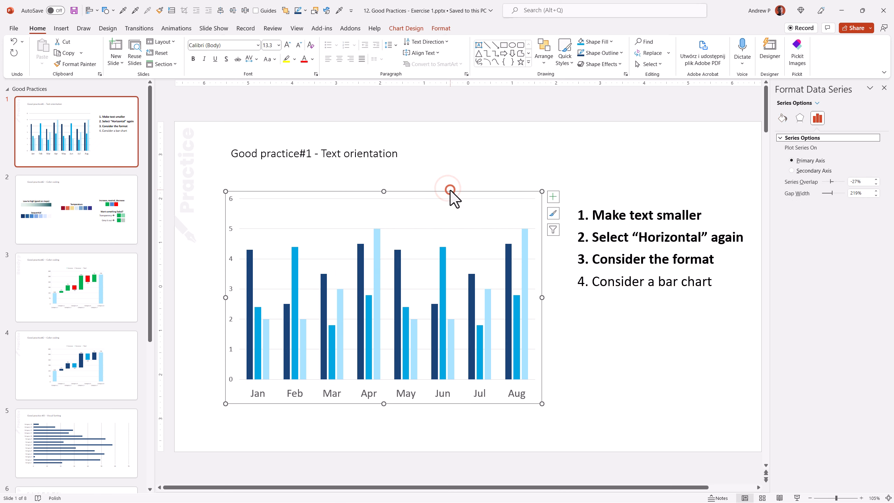
Step: Convert the monthly column chart to a Clustered Bar chart, then move to the color coding slide
left_click(513, 294)
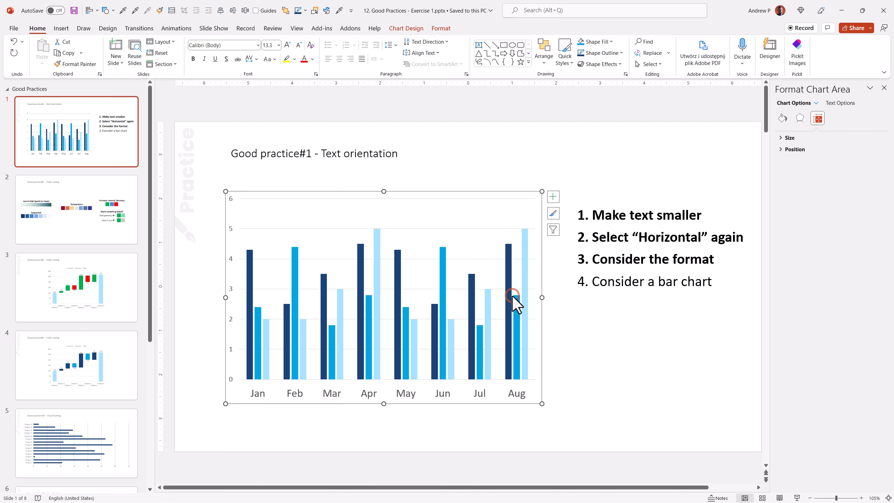
left_click(334, 205)
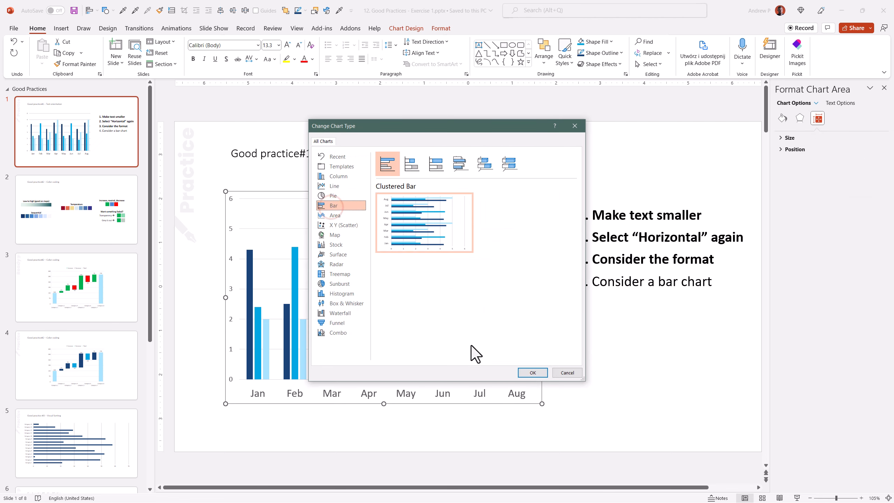
left_click(532, 373)
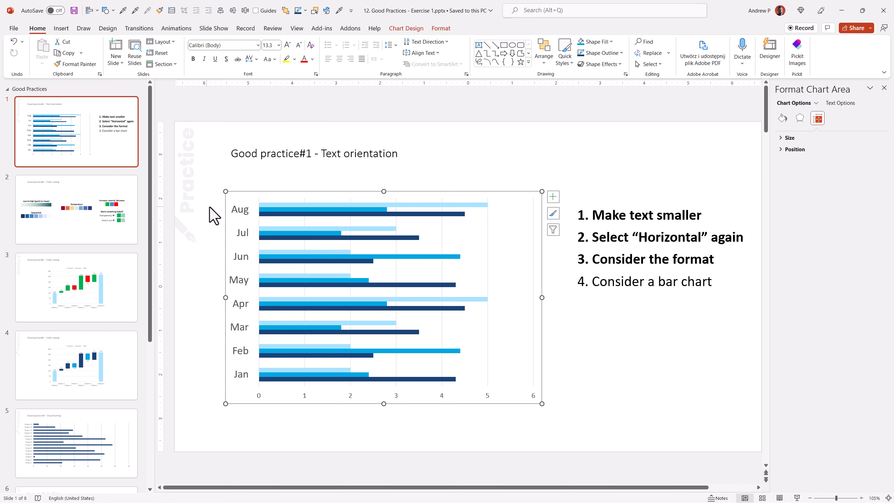
mouse_move(89, 250)
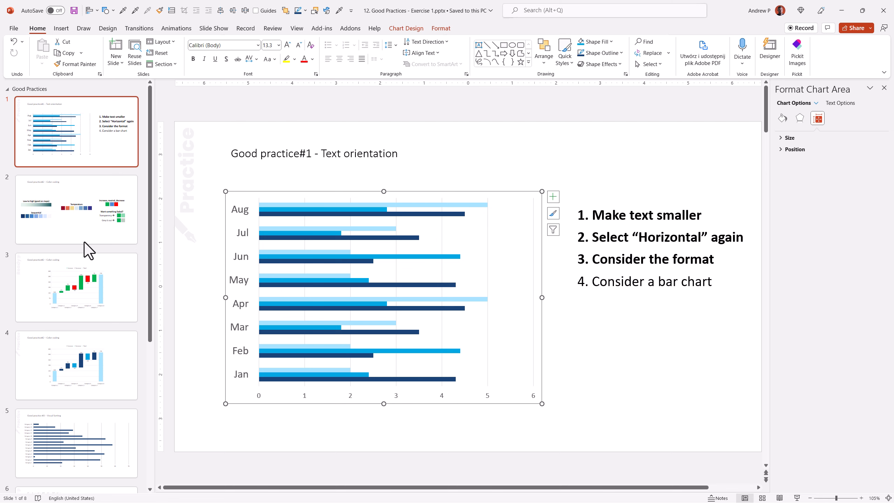
left_click(76, 210)
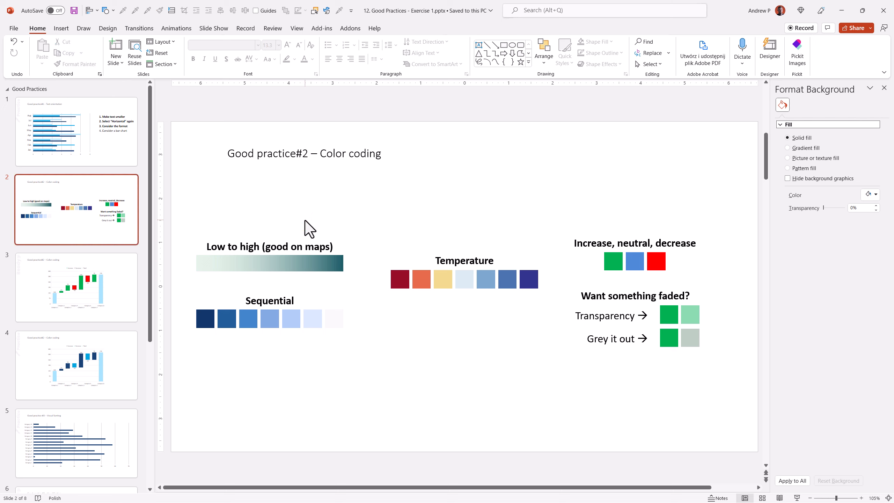
mouse_move(195, 281)
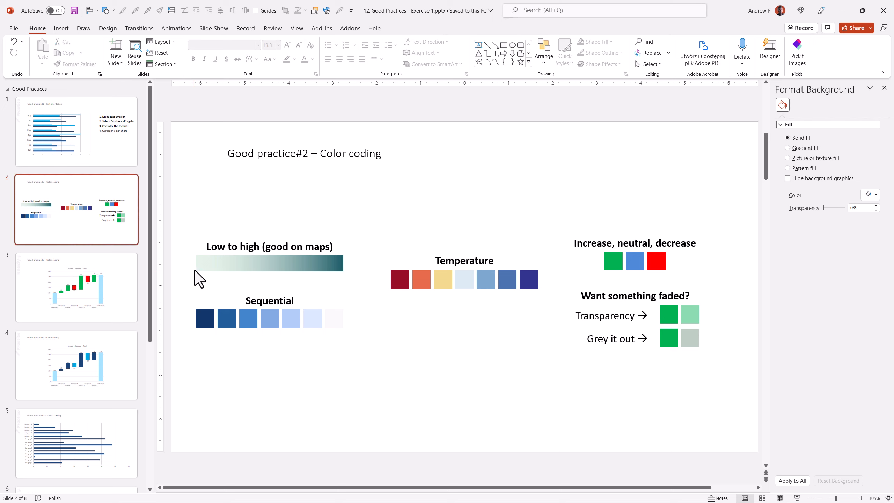
mouse_move(291, 281)
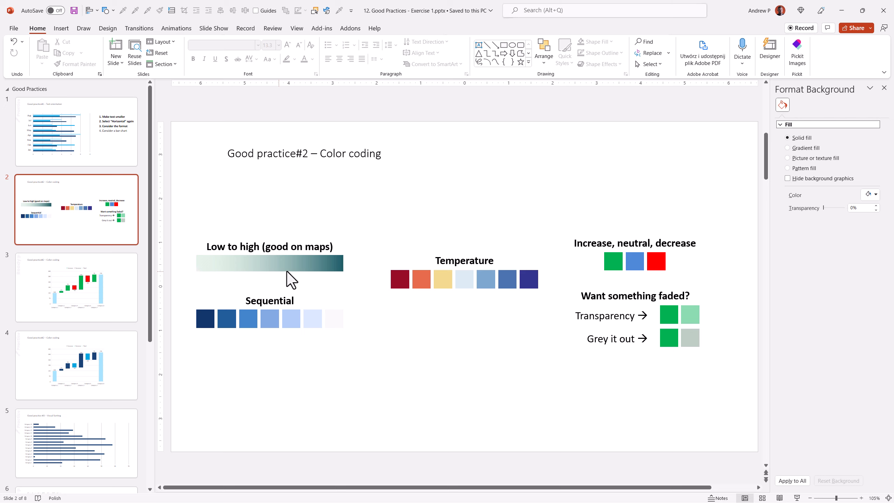
mouse_move(267, 302)
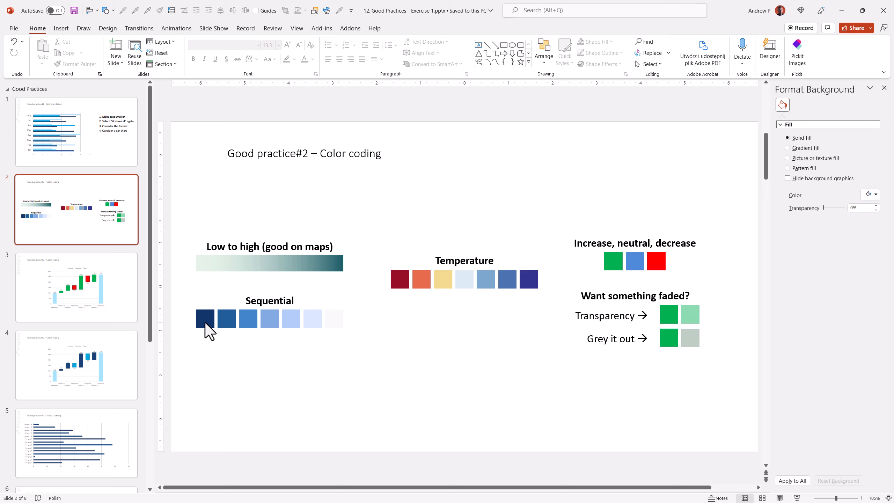
mouse_move(202, 342)
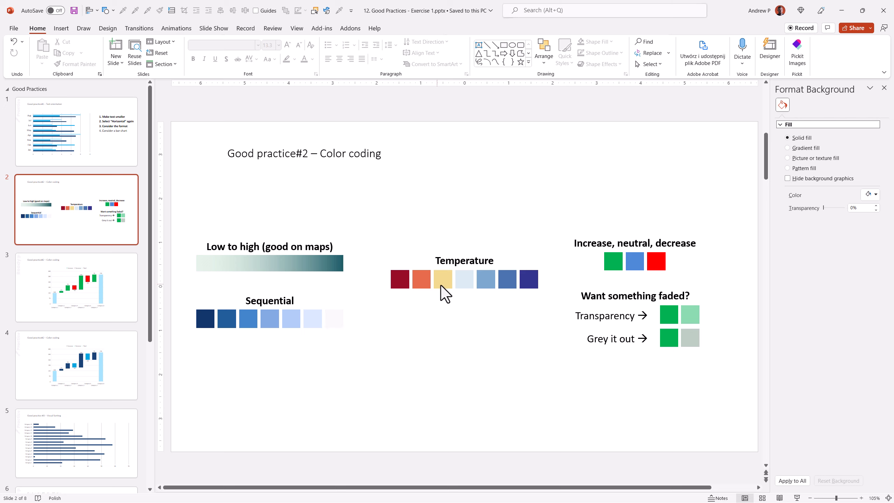
mouse_move(466, 293)
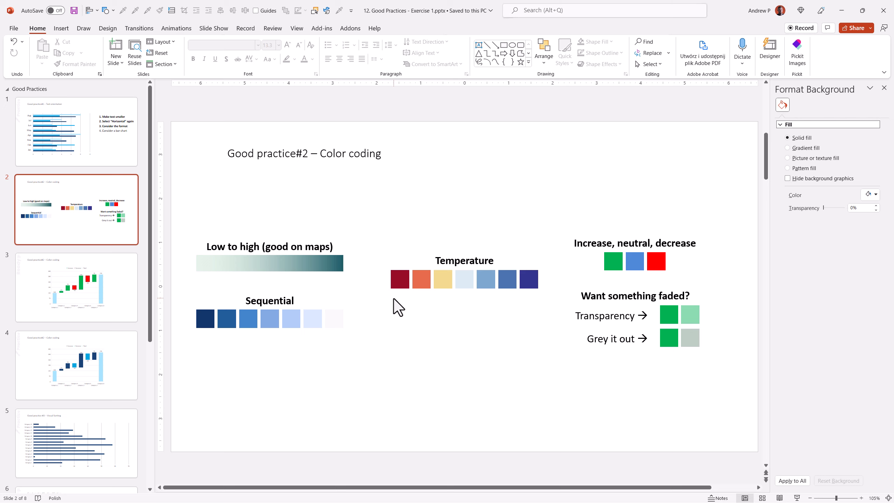
mouse_move(396, 301)
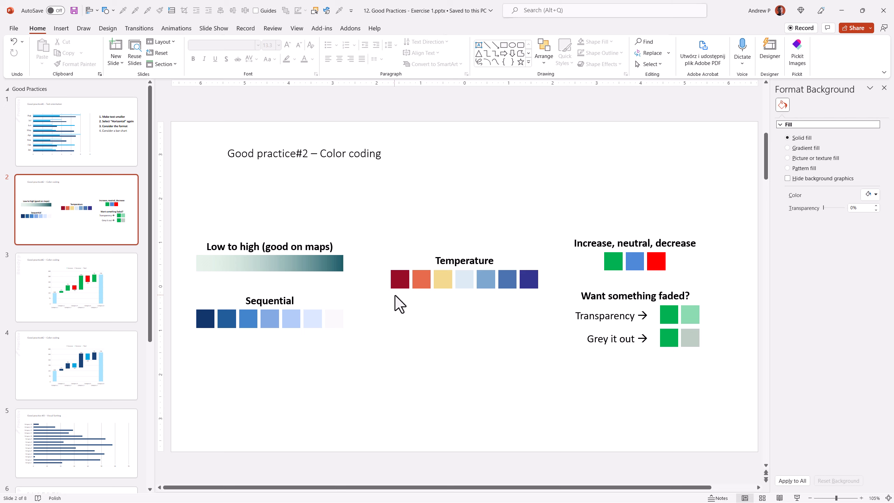
mouse_move(504, 285)
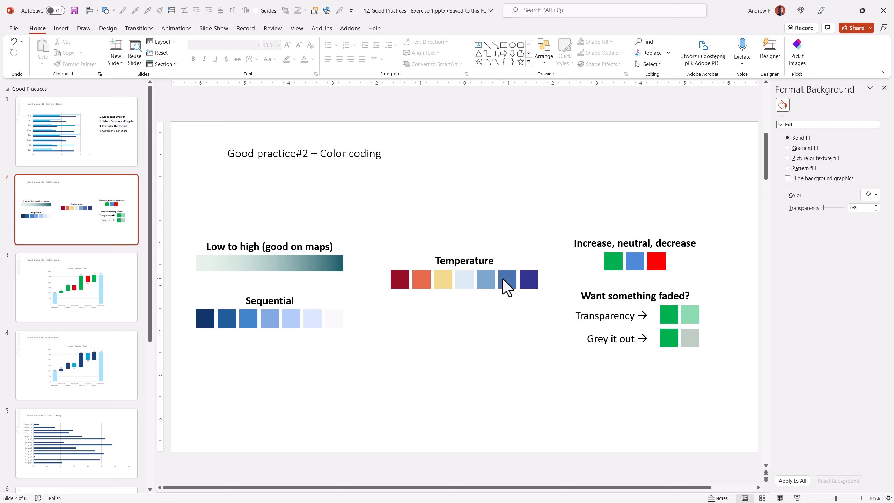
mouse_move(492, 301)
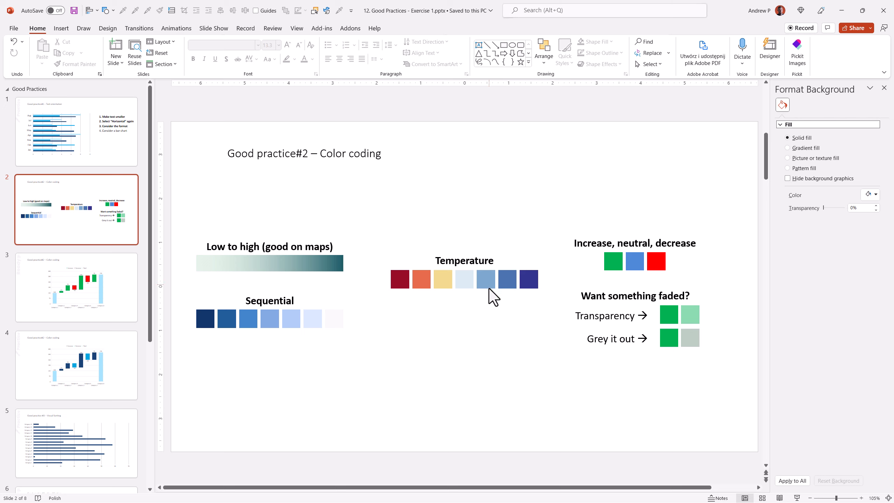
mouse_move(554, 224)
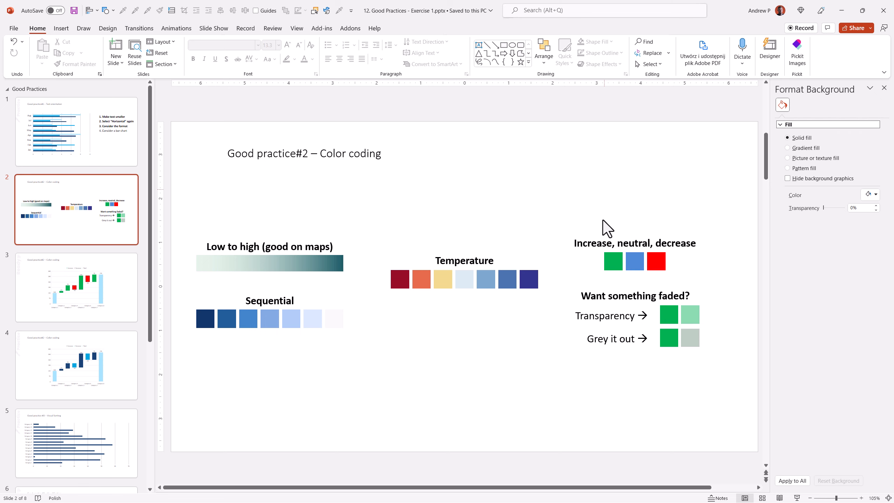
left_click(614, 266)
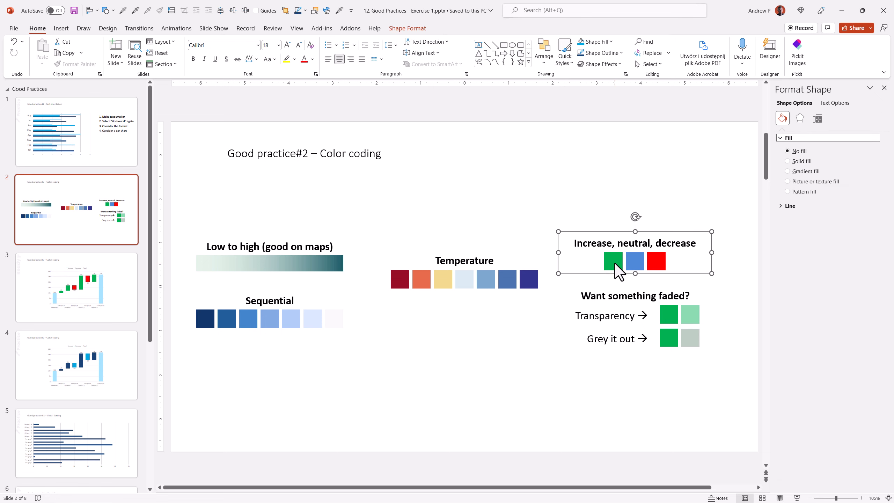
left_click(656, 261)
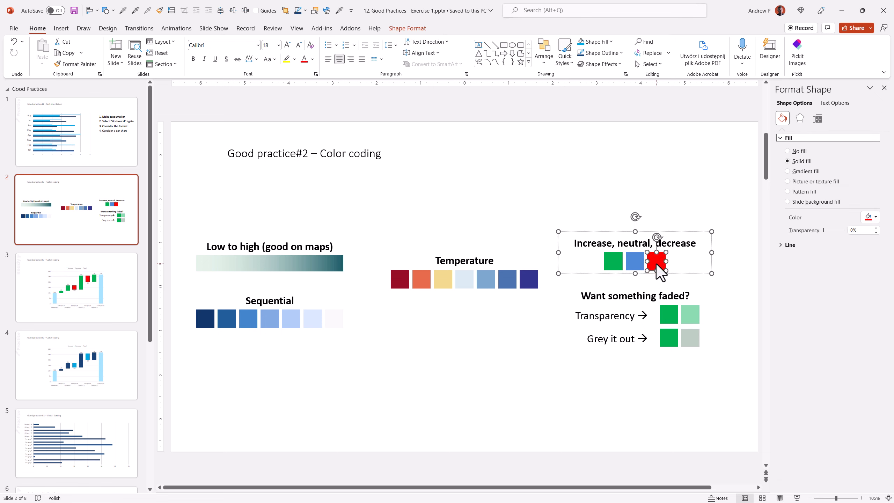
left_click(749, 315)
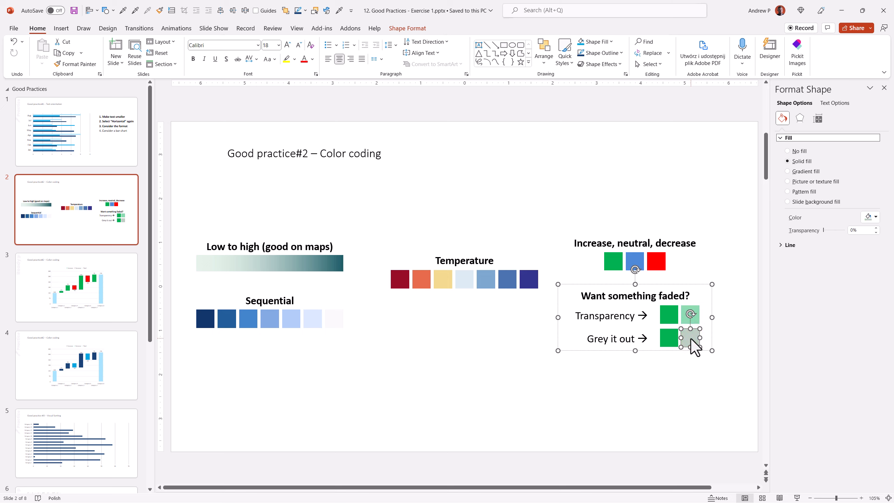
Step: On practice slide 4, recolor the waterfall's Increase entry green and Decrease red
left_click(76, 286)
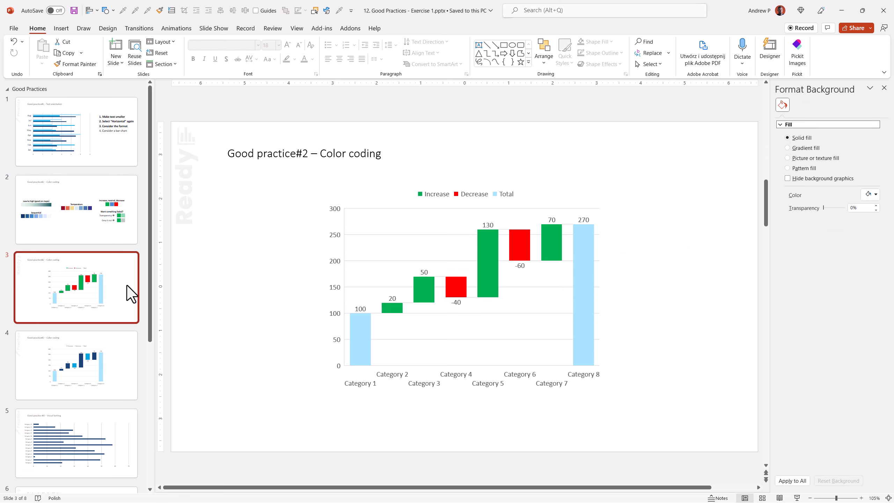
mouse_move(317, 297)
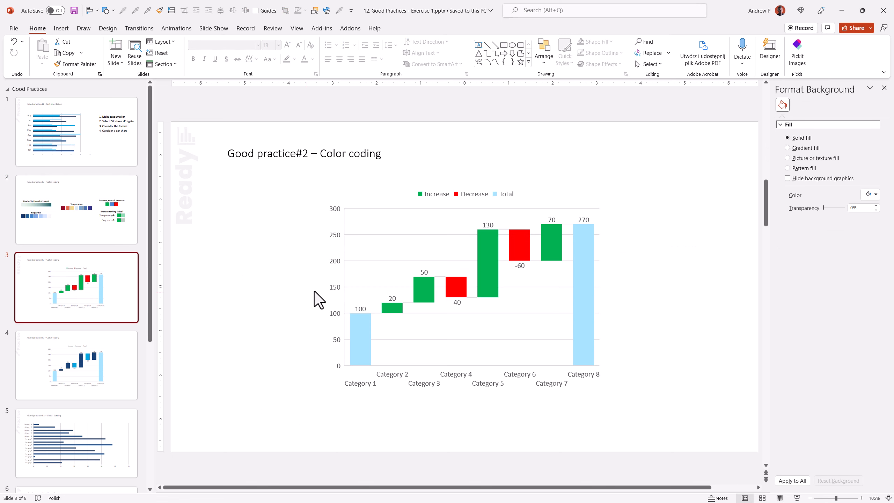
mouse_move(454, 293)
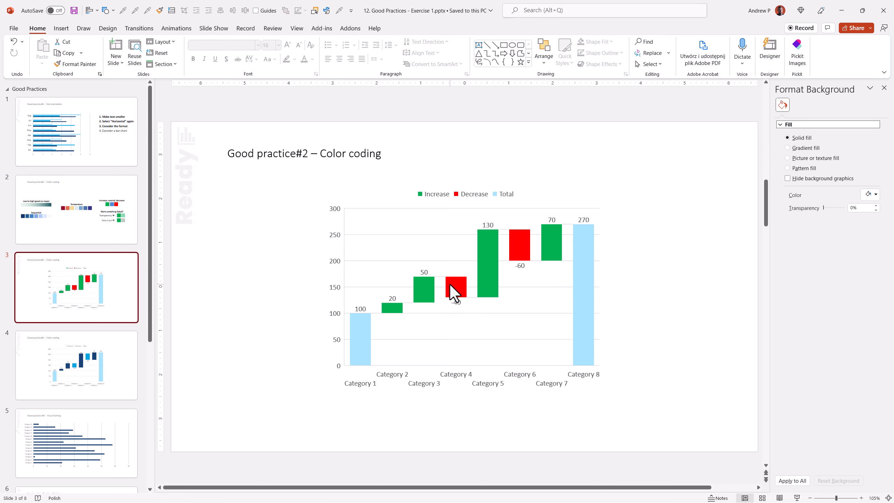
left_click(76, 366)
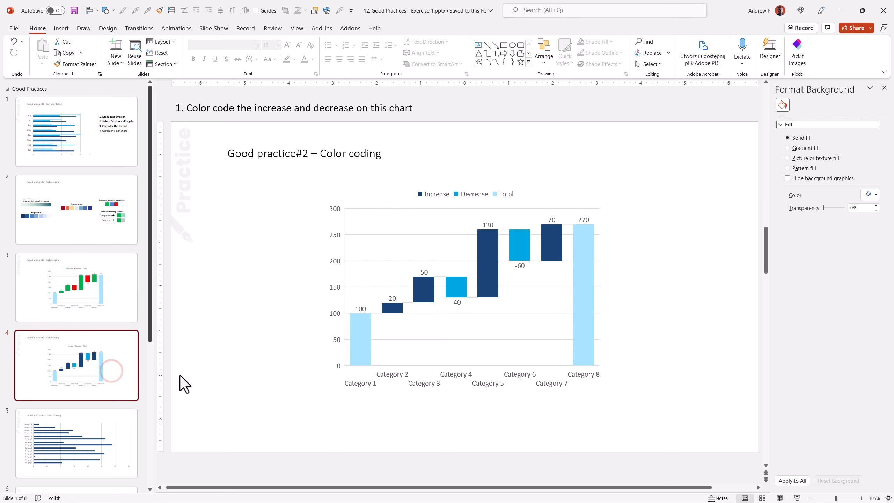
left_click(434, 194)
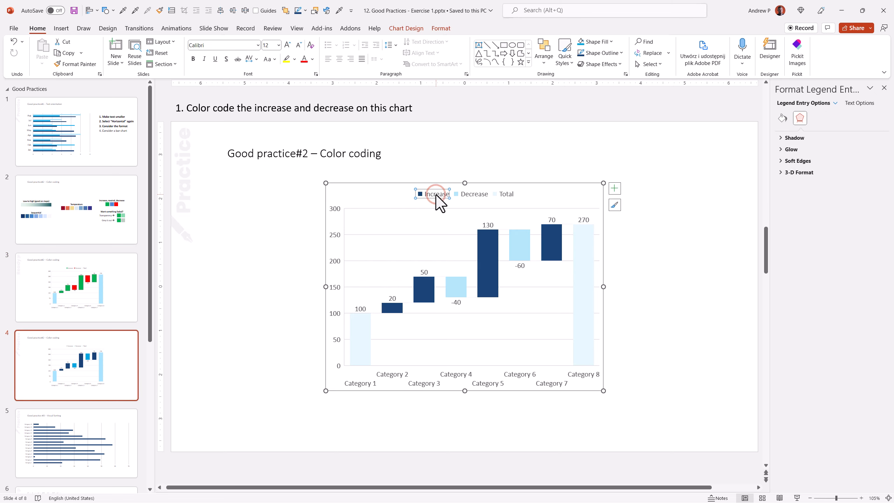
left_click(346, 42)
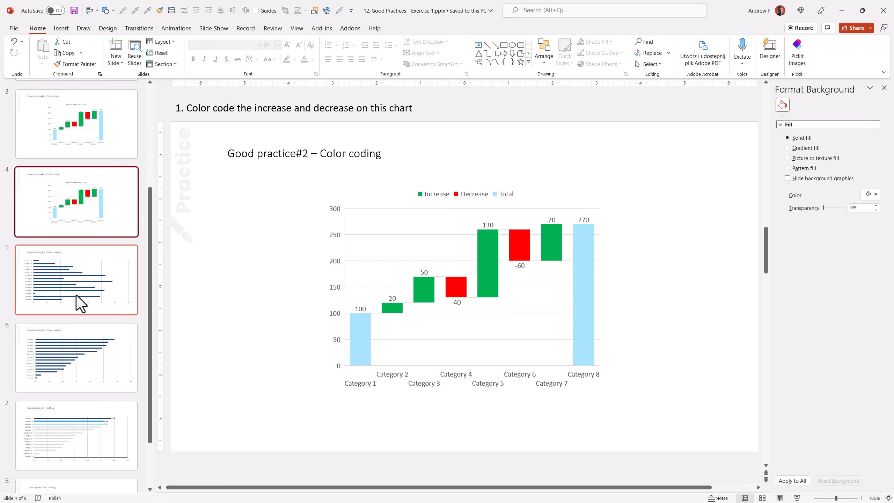
Step: Compare slides 5 and 6, then send the unsorted practice bar chart's data to Excel for editing
left_click(77, 280)
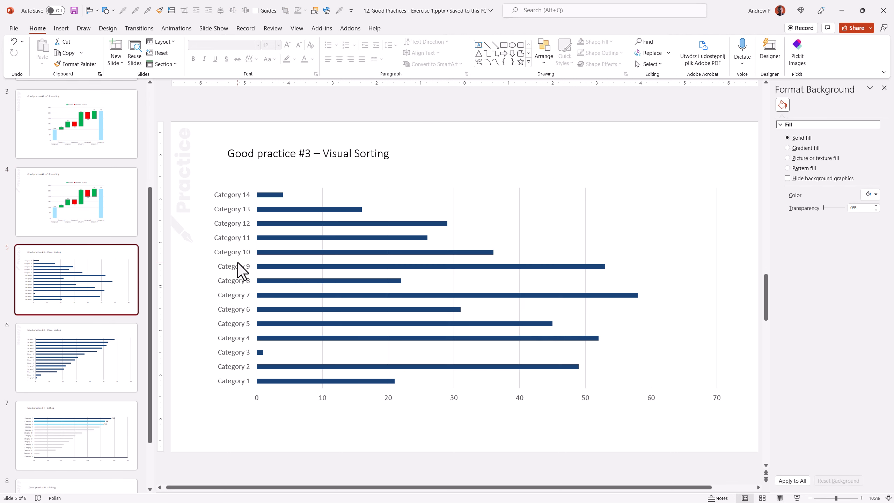
mouse_move(241, 273)
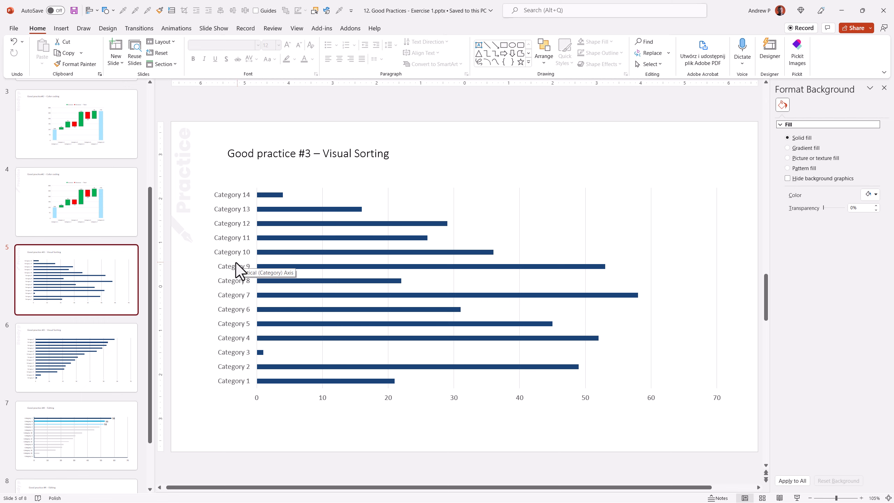
left_click(76, 357)
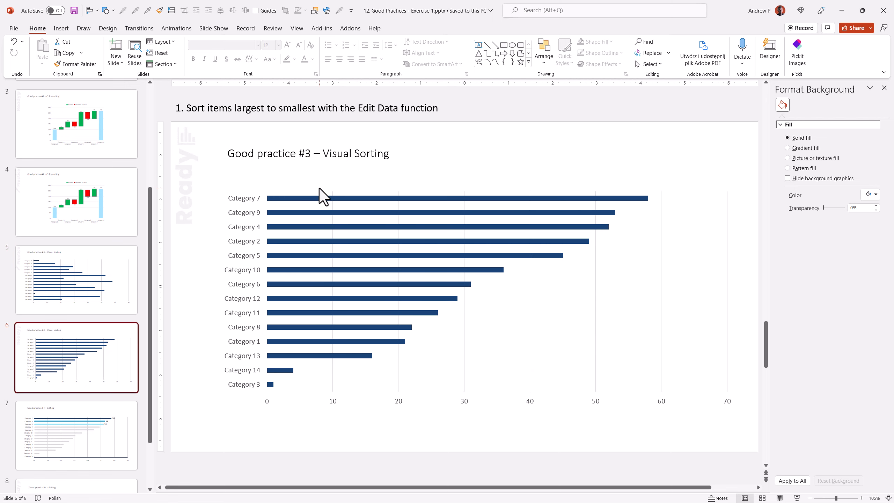
left_click(76, 280)
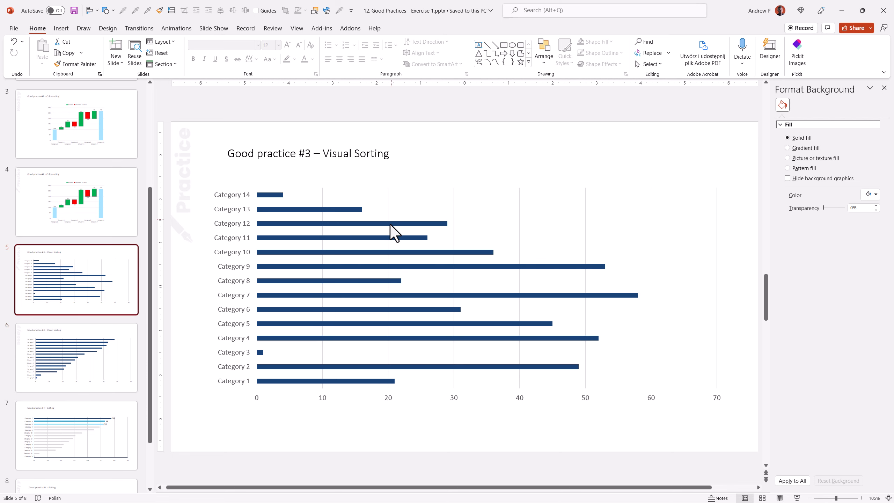
right_click(394, 237)
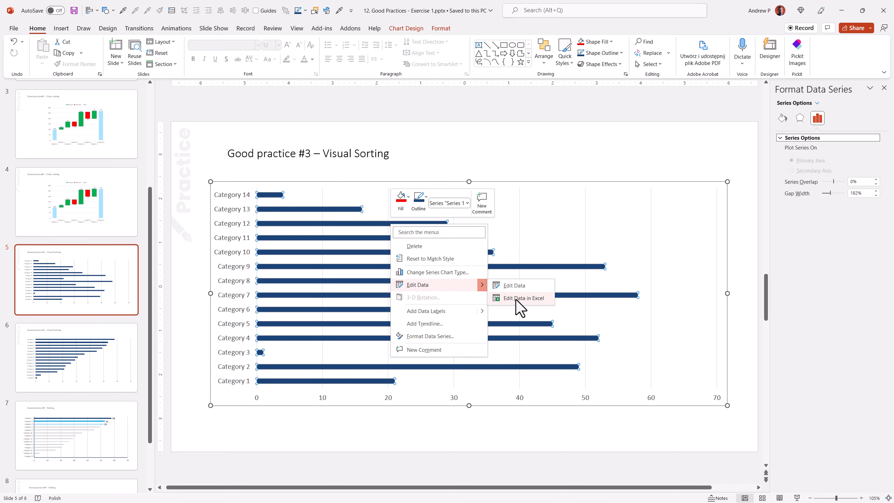
left_click(524, 297)
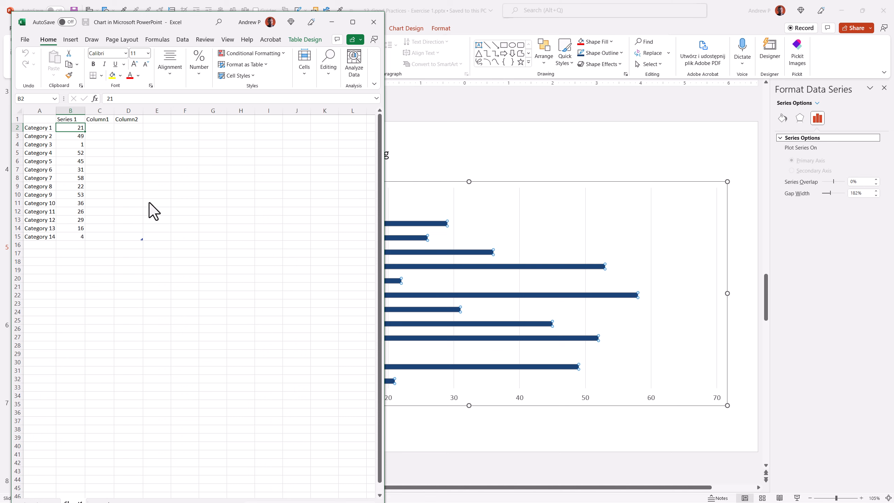
Step: Sort the chart values Z to A so Category 7 leads, then close the Excel window
left_click(183, 39)
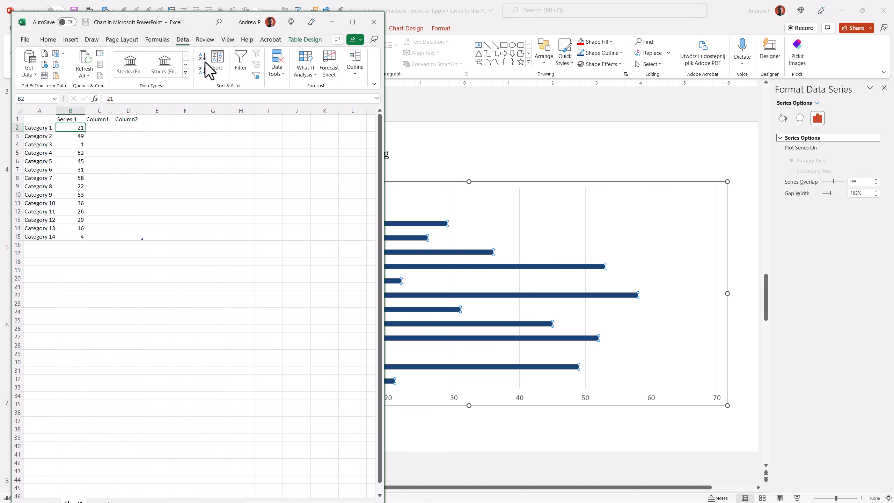
left_click(201, 71)
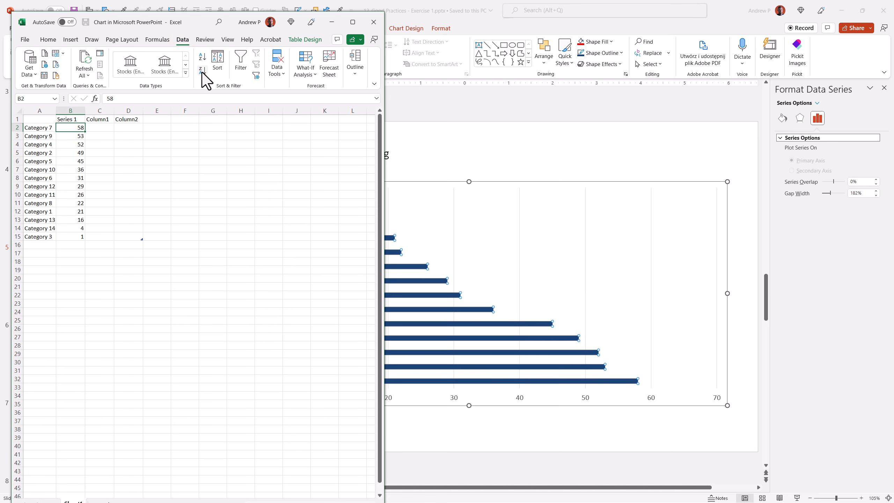
left_click(201, 71)
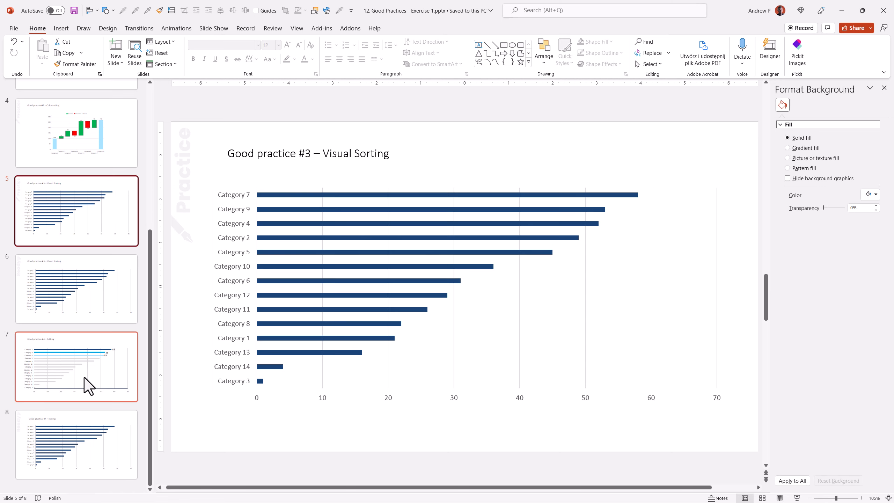
Step: Preview the finished editing example on slide 7, then land on practice slide 8
left_click(90, 372)
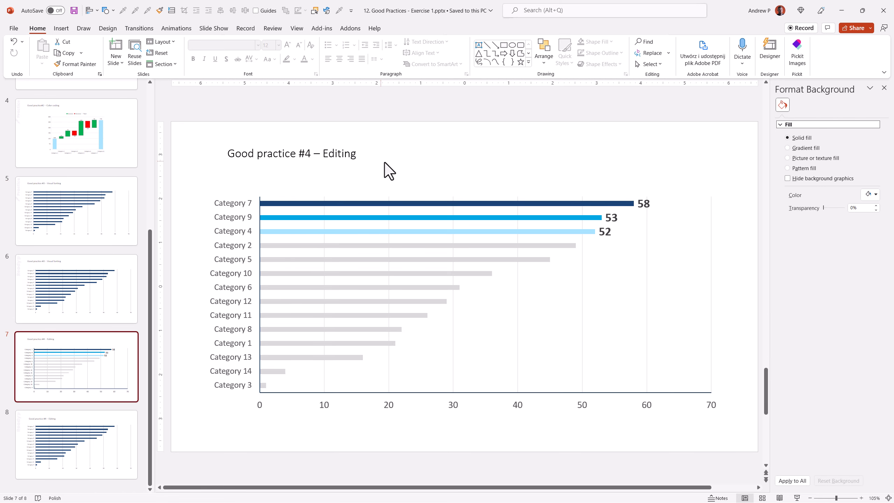
left_click(77, 289)
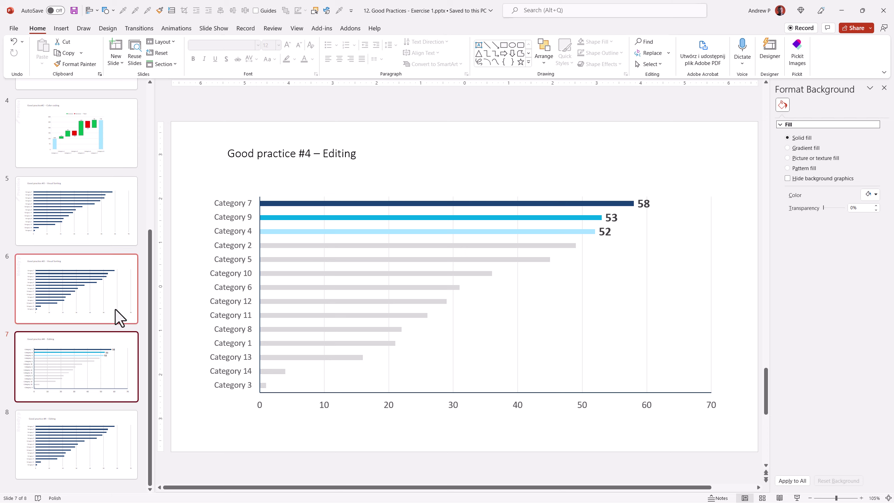
mouse_move(295, 344)
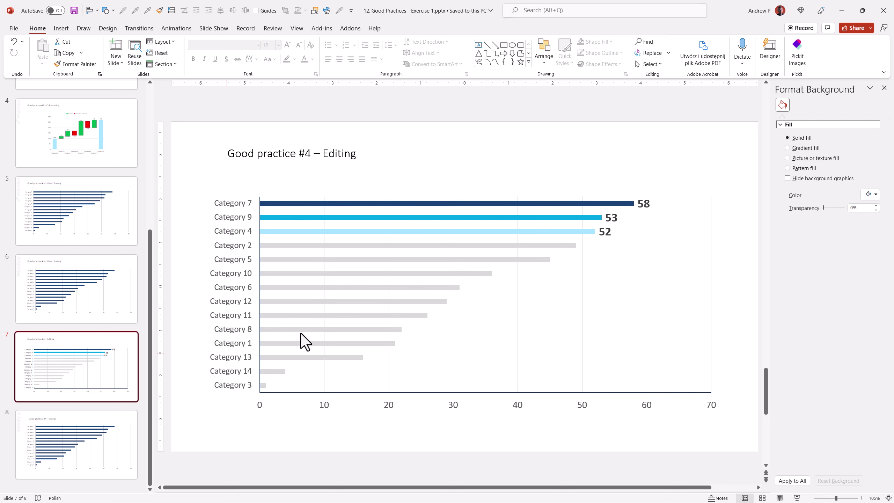
left_click(77, 445)
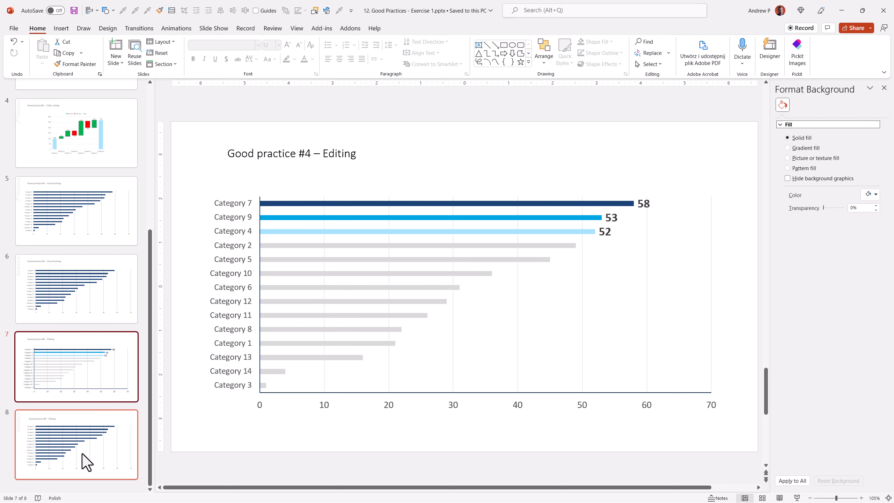
left_click(77, 444)
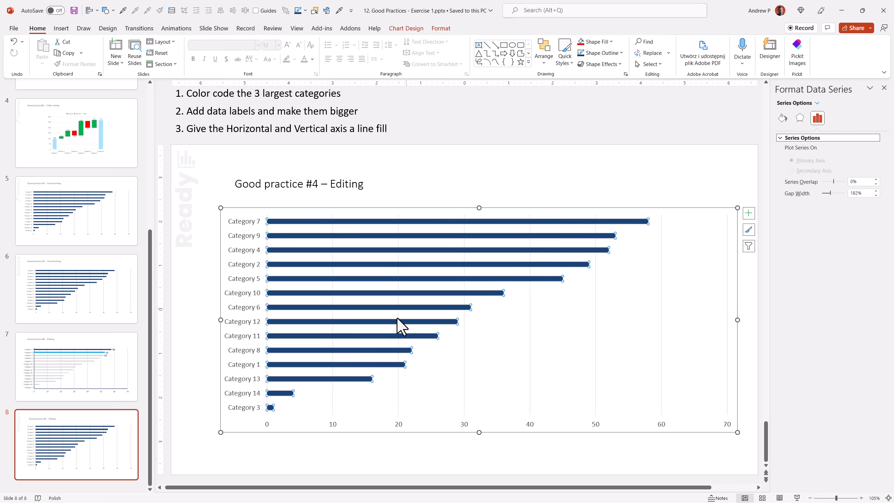
Step: Fill all bars light grey, then color the top three: Category 7 dark blue, 9 bright blue, 4 light blue
left_click(441, 28)
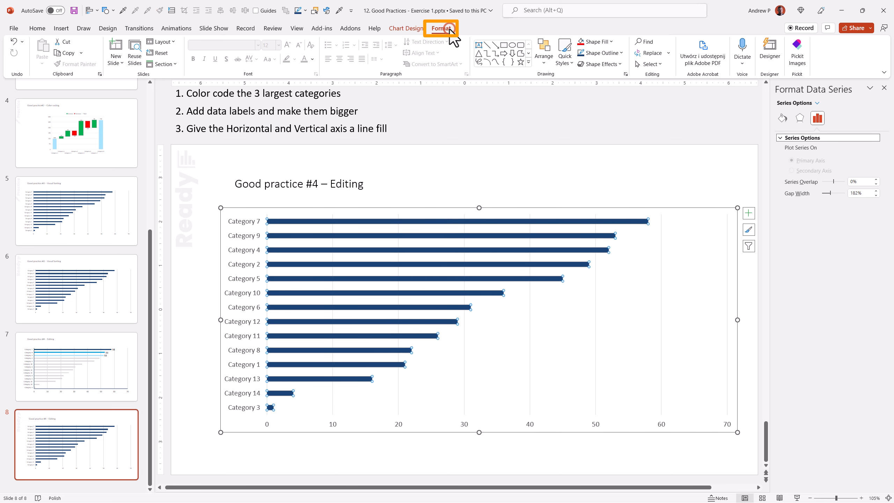
left_click(343, 42)
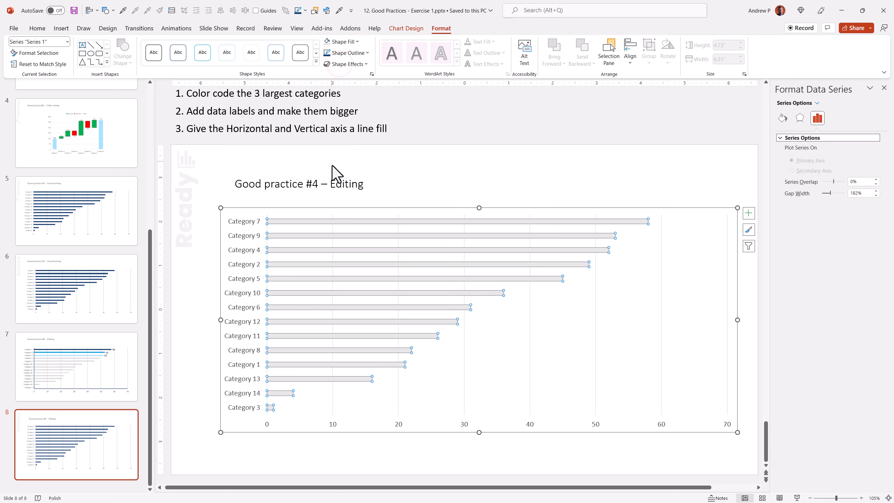
mouse_move(641, 231)
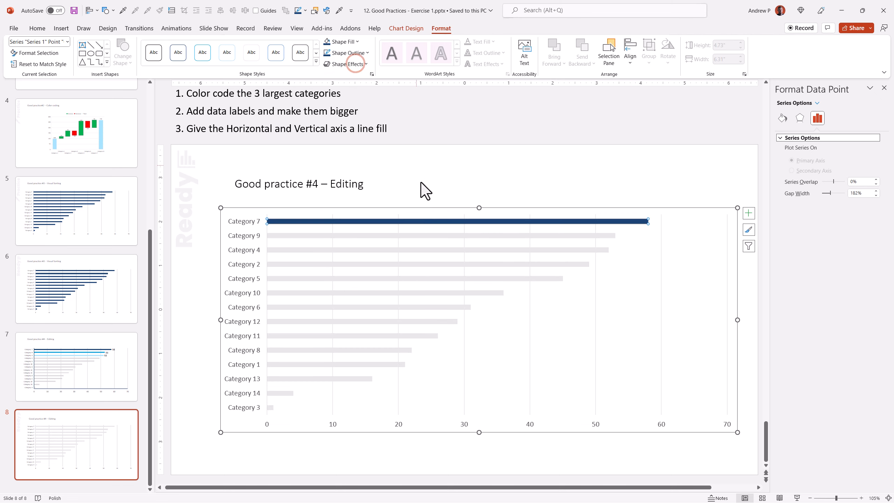
left_click(341, 42)
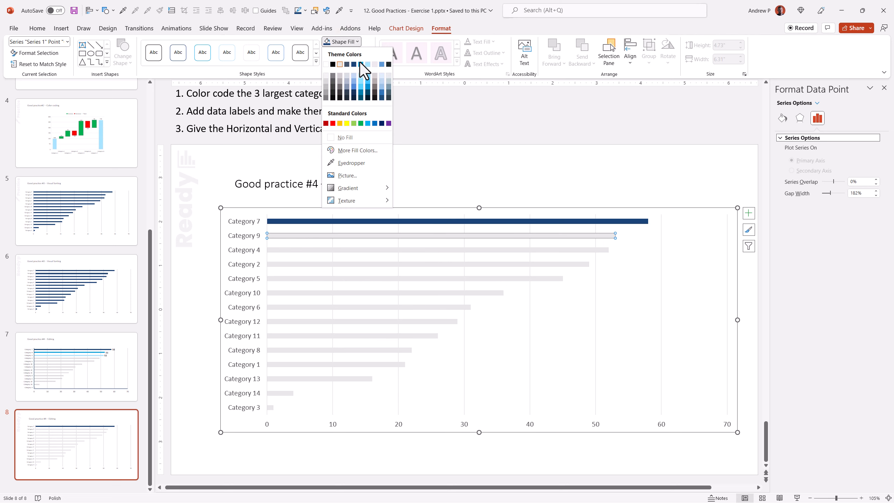
left_click(366, 64)
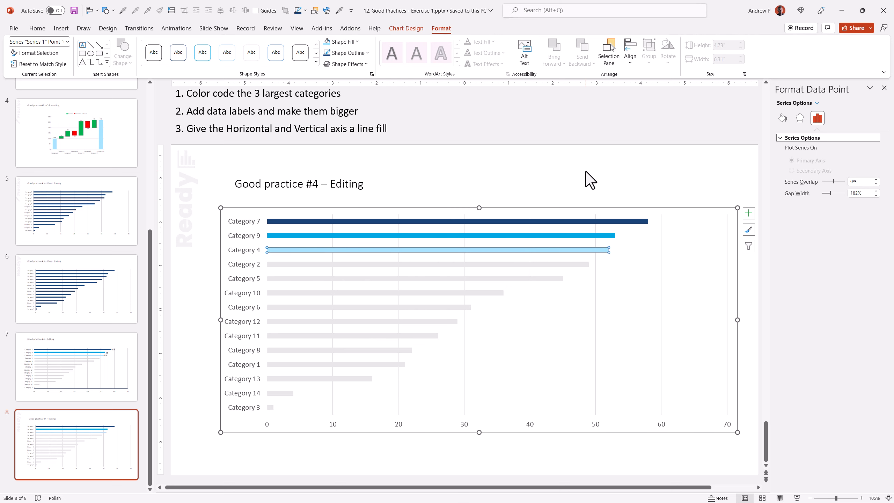
mouse_move(601, 269)
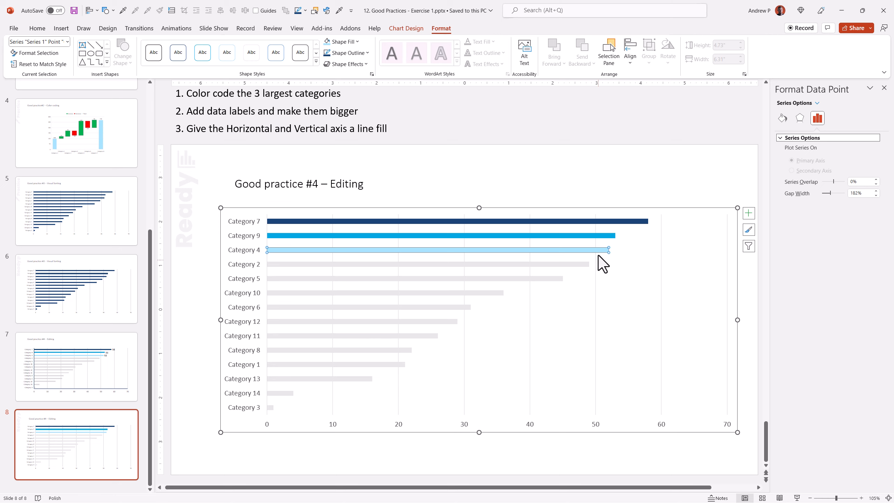
left_click(749, 213)
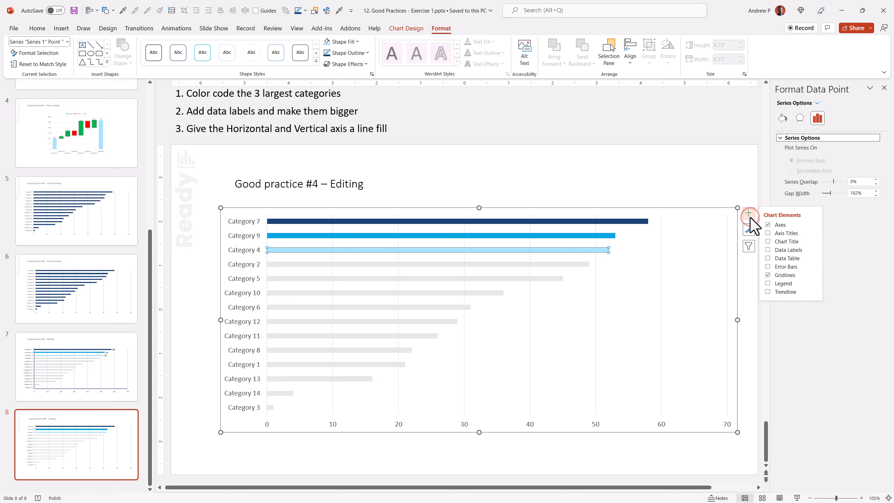
Step: Add data labels to the bars so the top three show 58, 53 and 52
left_click(768, 250)
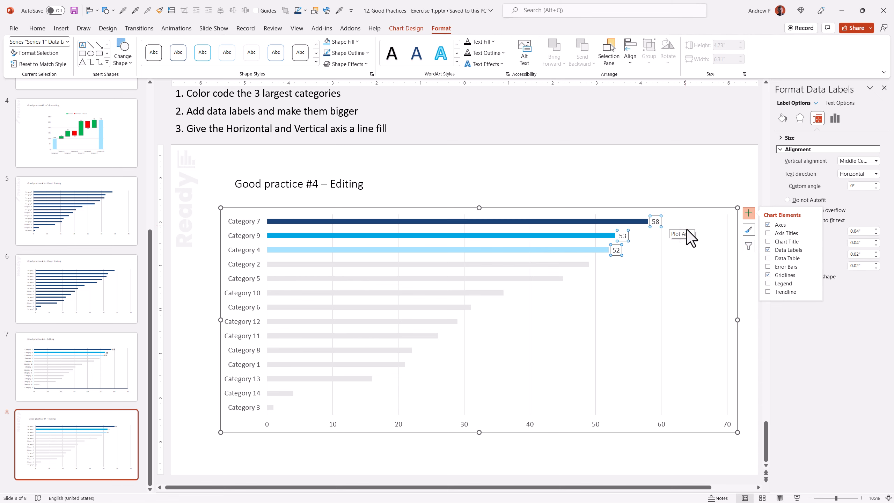
mouse_move(710, 266)
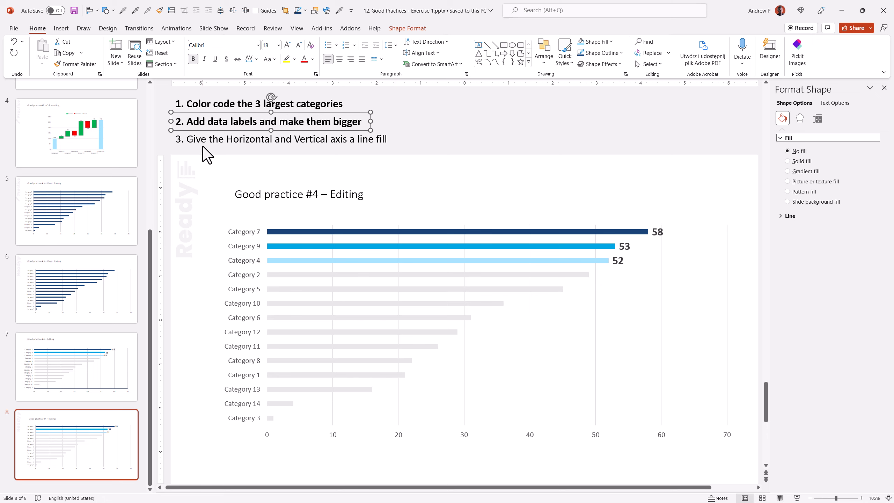
mouse_move(343, 158)
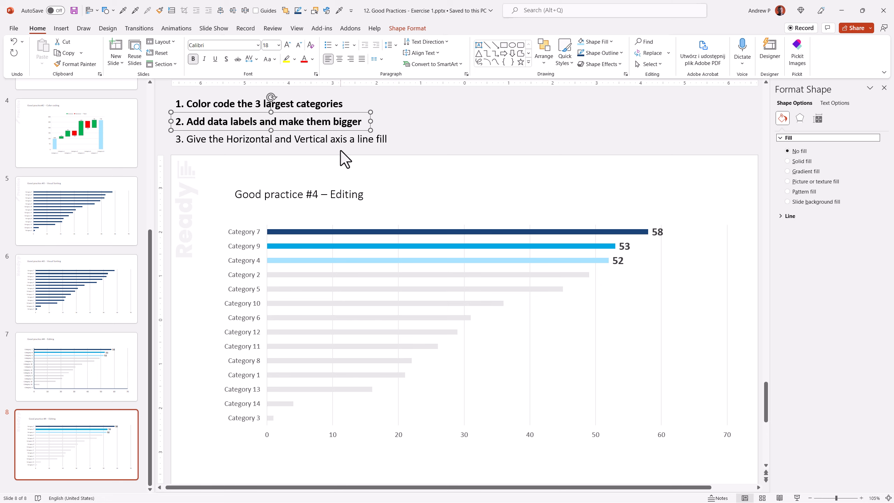
mouse_move(333, 449)
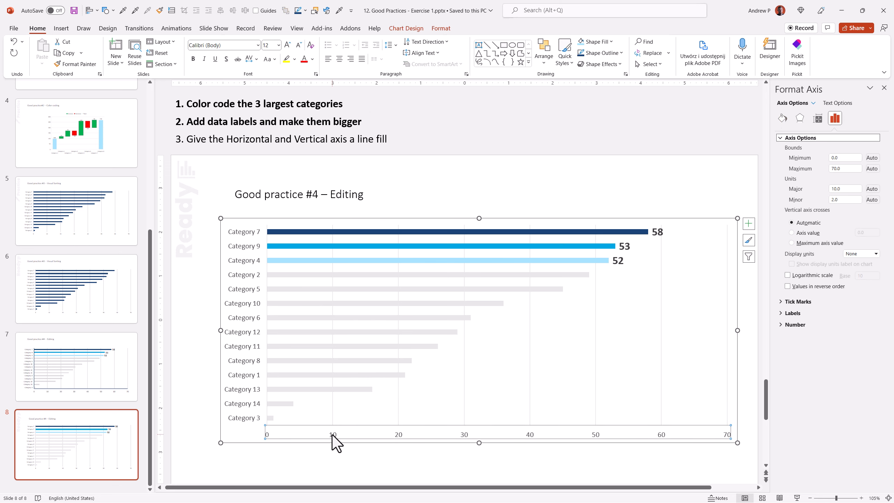
Step: Give the selected axis a solid dark blue line via Format Axis Fill & Line
left_click(782, 118)
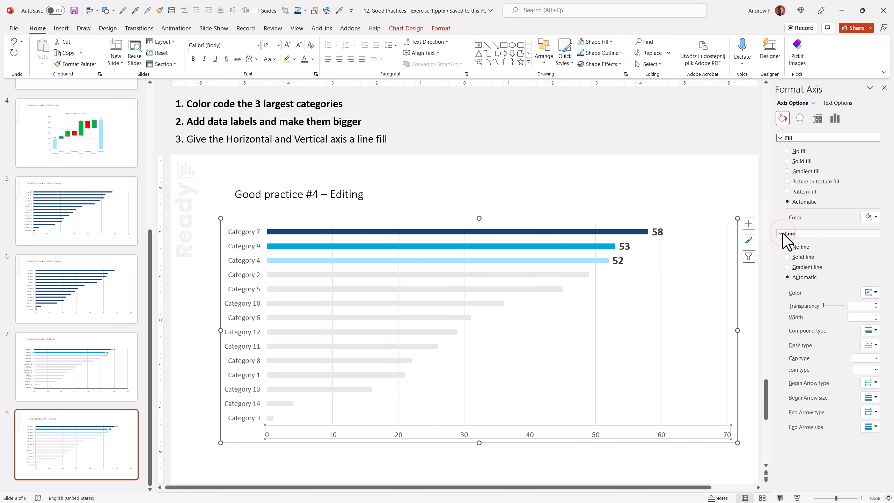
left_click(788, 257)
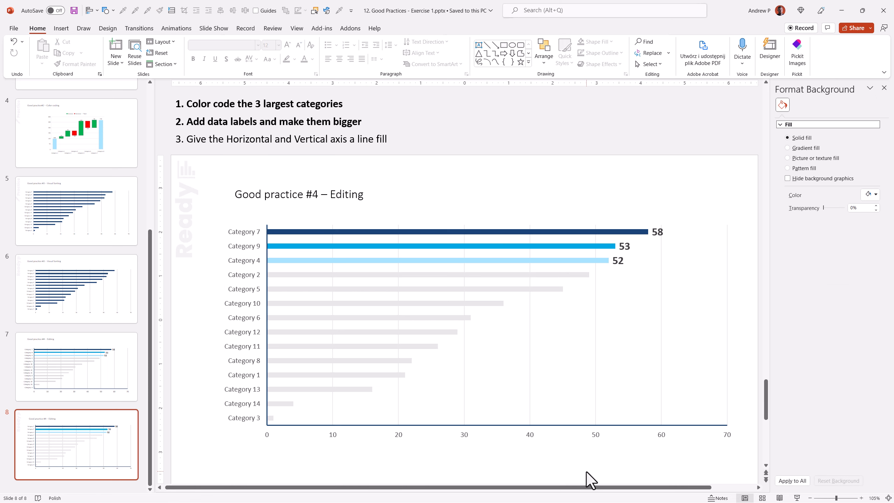
mouse_move(605, 447)
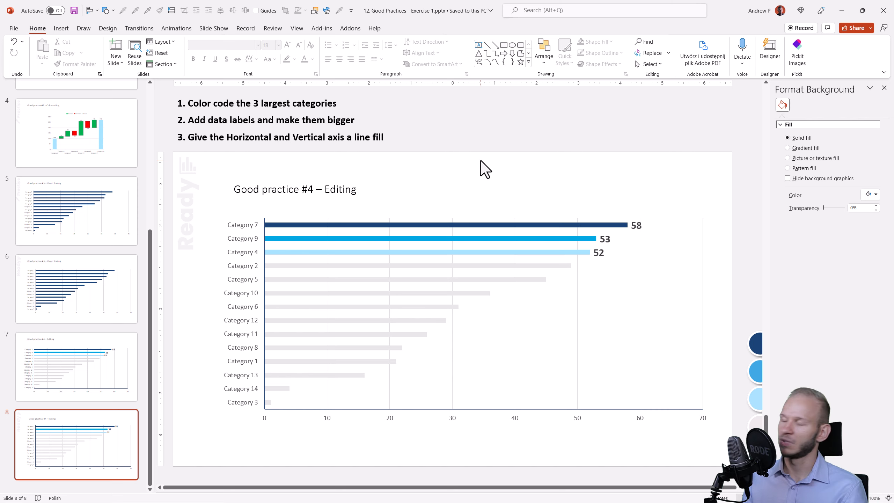
mouse_move(486, 195)
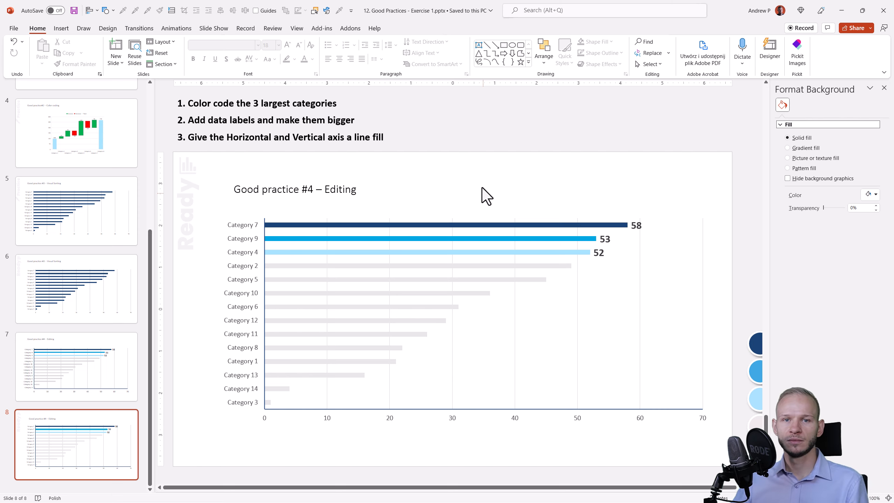